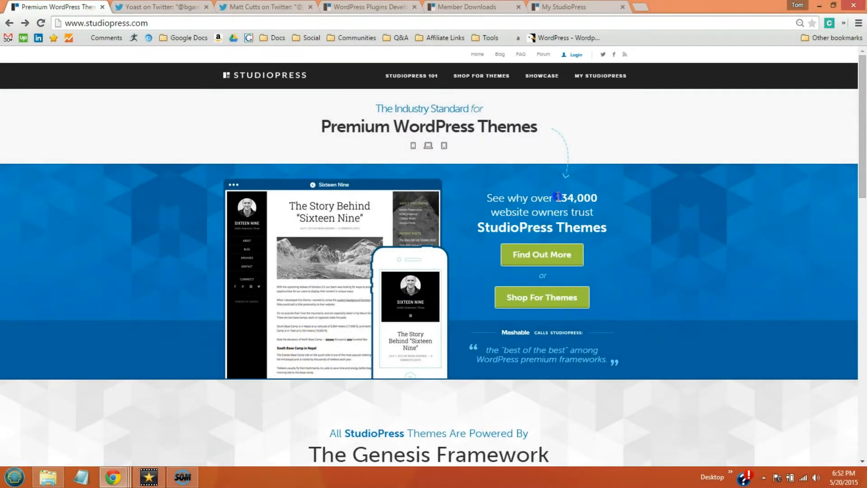
Highlight the 134,000 website owners claim and scroll through the StudioPress testimonials.
{"action": "left_click_drag", "start_coordinate": [555, 197], "coordinate": [607, 227]}
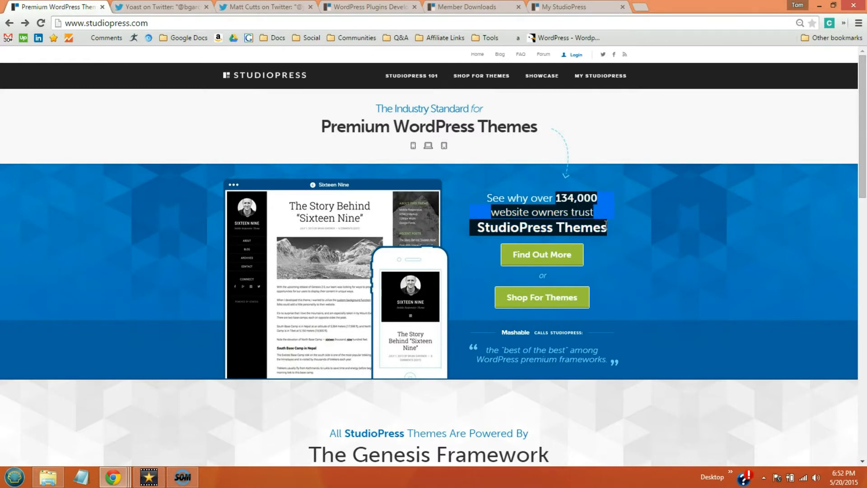
{"action": "scroll", "scroll_direction": "down", "scroll_amount": 3}
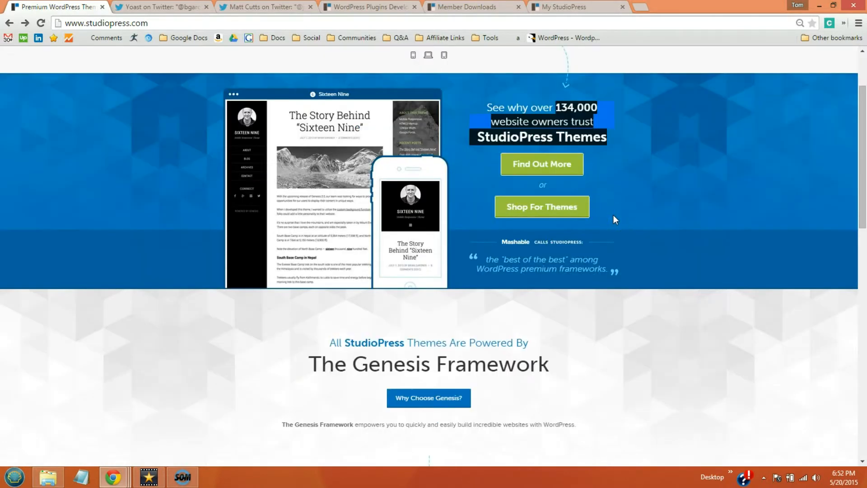
{"action": "scroll", "scroll_direction": "down", "scroll_amount": 3}
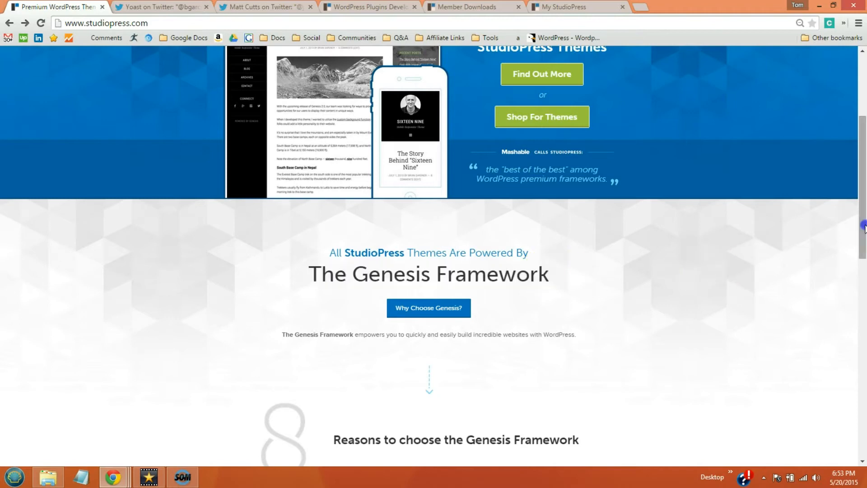
{"action": "scroll", "scroll_direction": "up", "scroll_amount": 3}
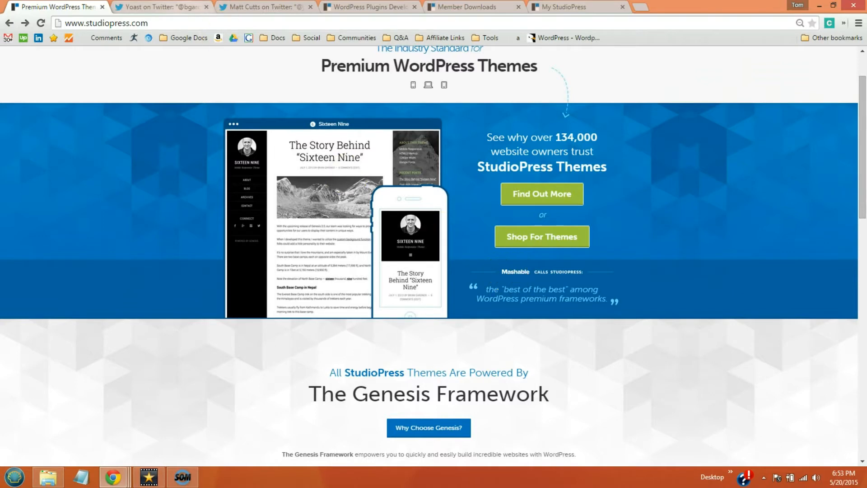
View Yoast's and Matt Cutts's tweets about Genesis, then return to the StudioPress homepage.
{"action": "left_click", "coordinate": [160, 7]}
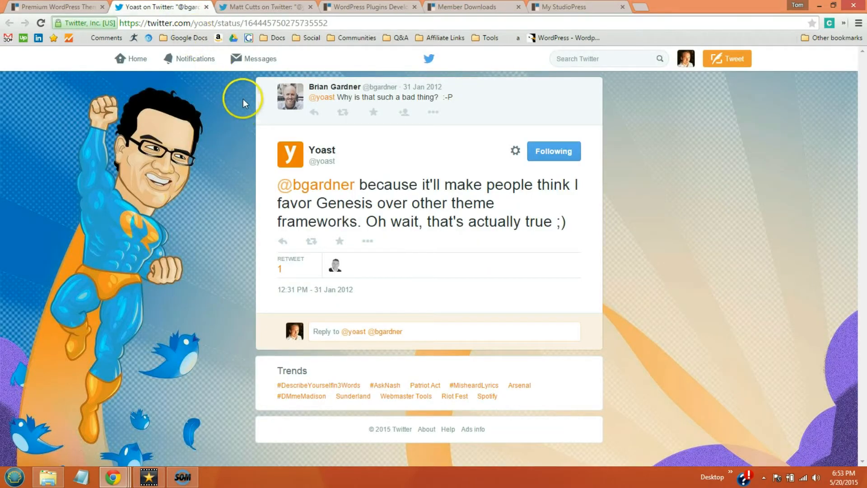
{"action": "left_click", "coordinate": [266, 6]}
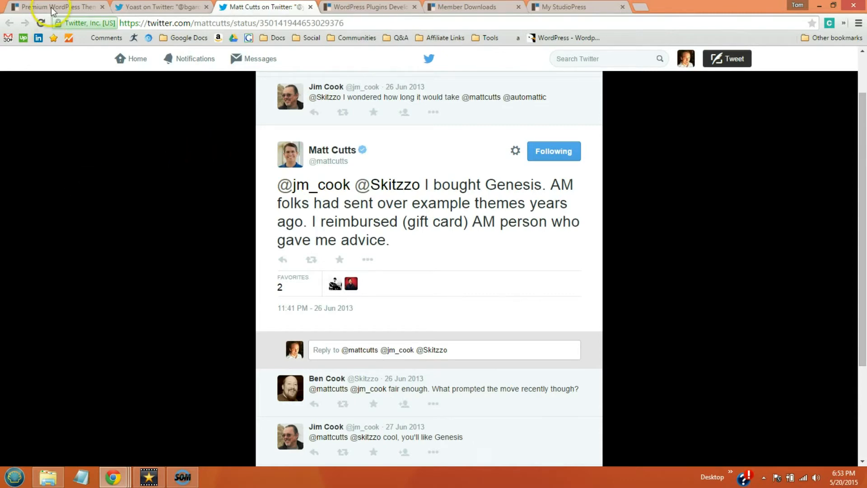
{"action": "left_click", "coordinate": [55, 7]}
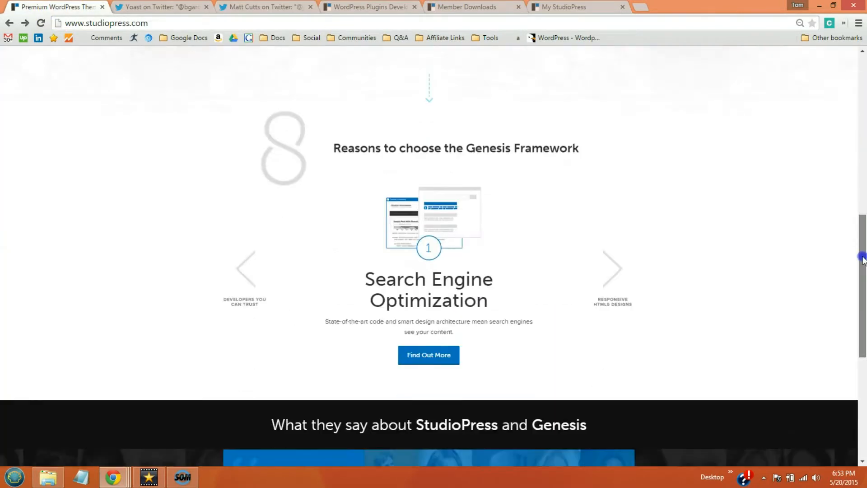
Scroll the homepage and go to the Shop For Themes catalogue.
{"action": "scroll", "scroll_direction": "down", "scroll_amount": 3}
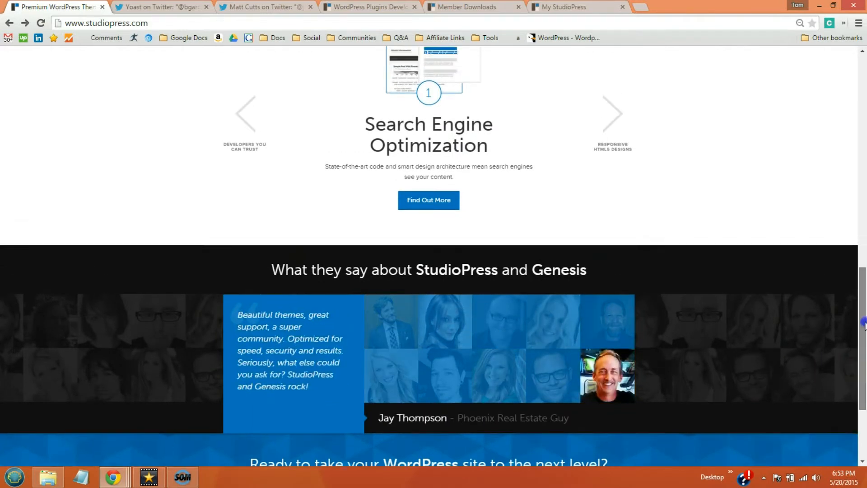
{"action": "scroll", "scroll_direction": "up", "scroll_amount": 3}
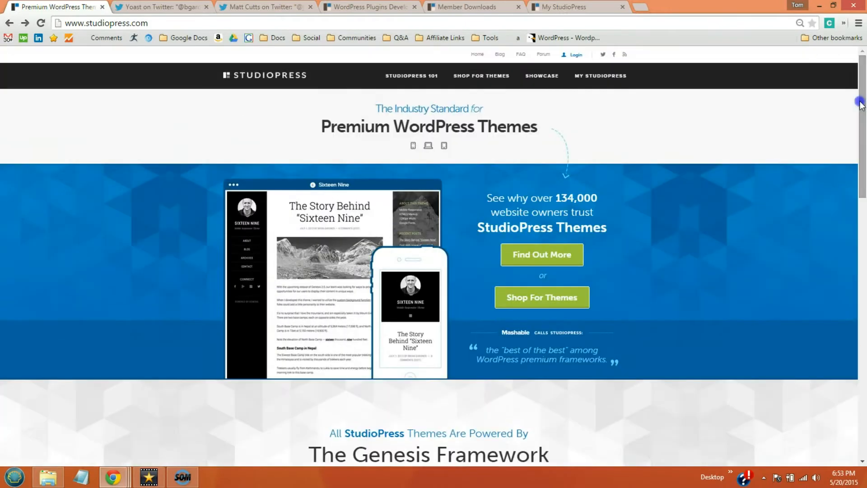
{"action": "mouse_move", "coordinate": [678, 225]}
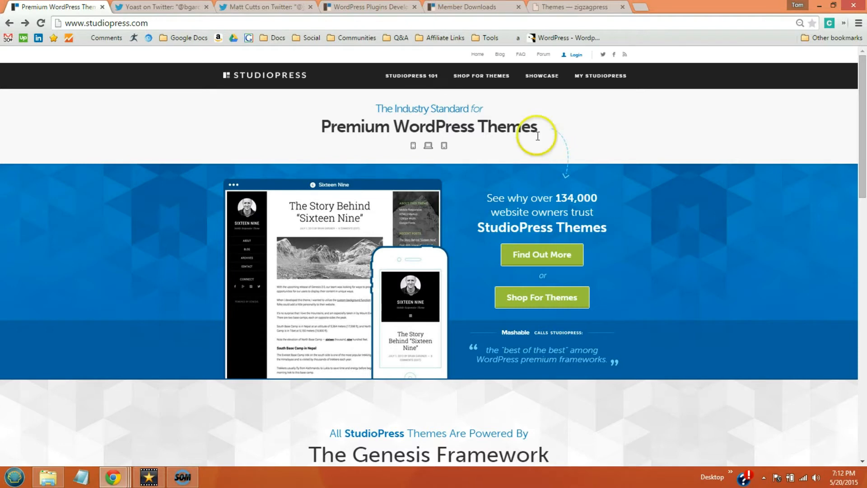
{"action": "left_click", "coordinate": [480, 76]}
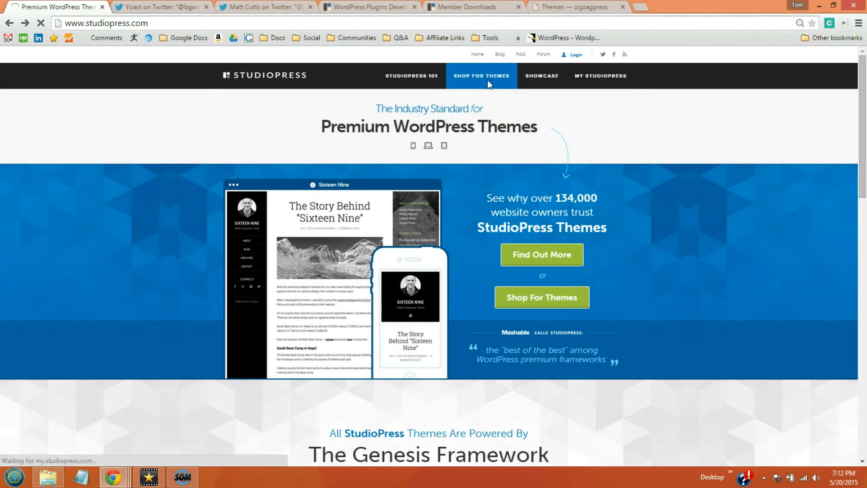
Filter the StudioPress themes catalogue by the Mobile Responsive feature.
{"action": "left_click", "coordinate": [480, 76]}
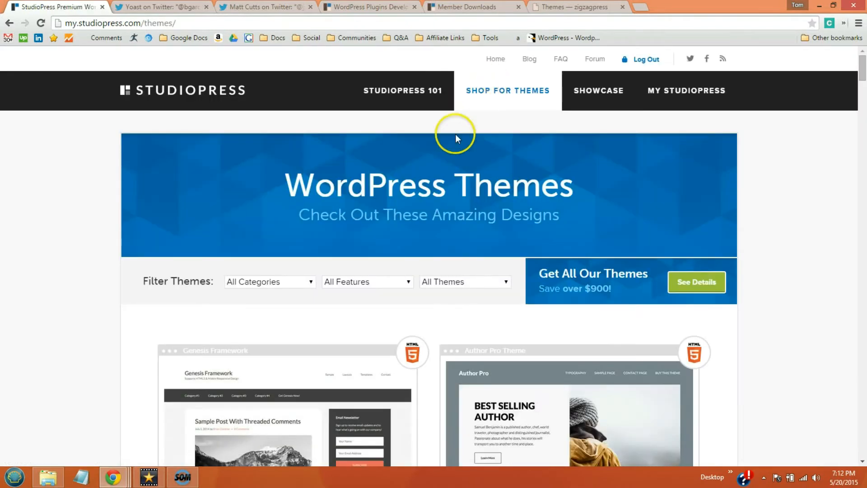
{"action": "mouse_move", "coordinate": [385, 286]}
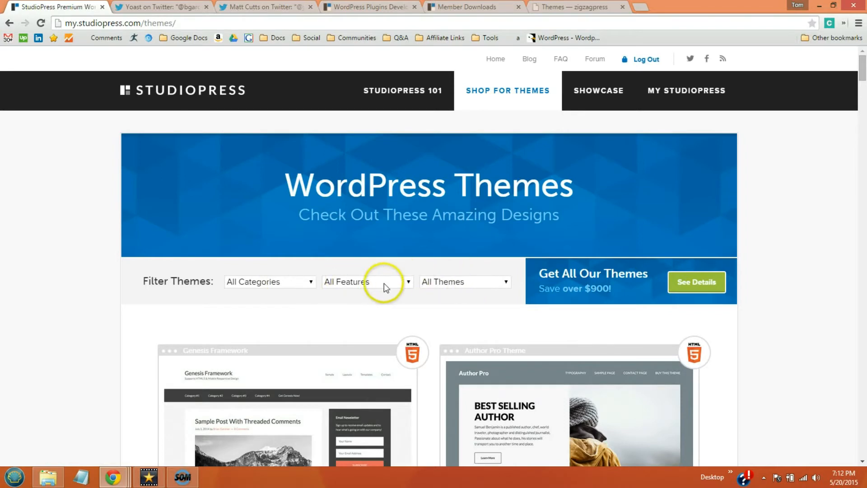
{"action": "left_click", "coordinate": [364, 281]}
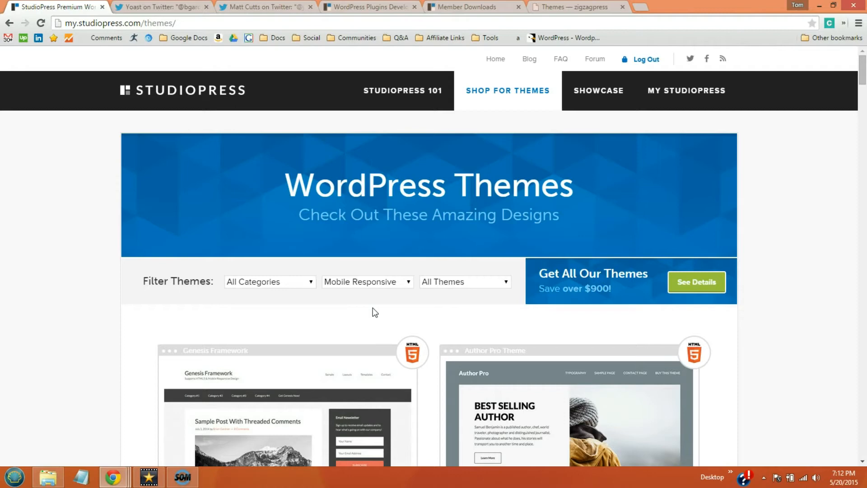
{"action": "scroll", "scroll_direction": "down", "scroll_amount": 3}
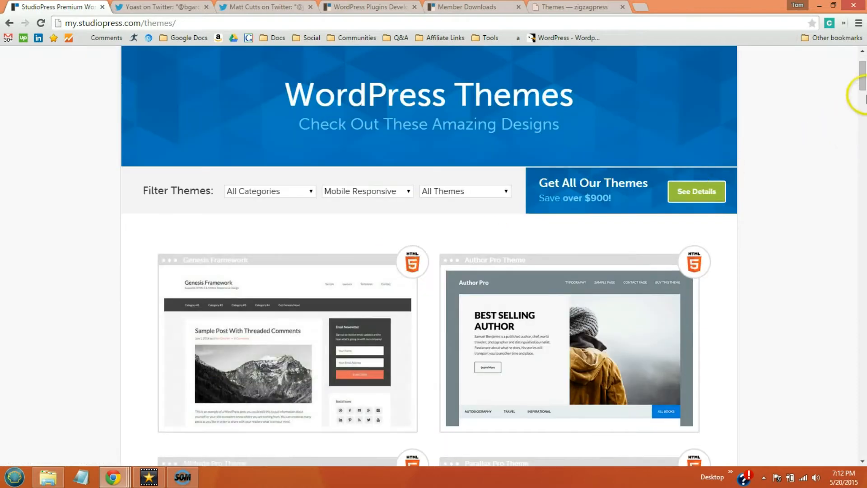
{"action": "scroll", "scroll_direction": "down", "scroll_amount": 3}
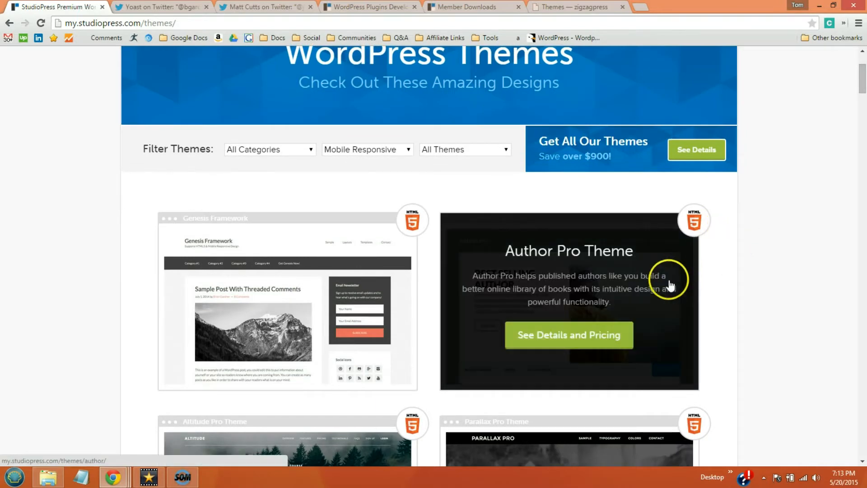
{"action": "mouse_move", "coordinate": [597, 318]}
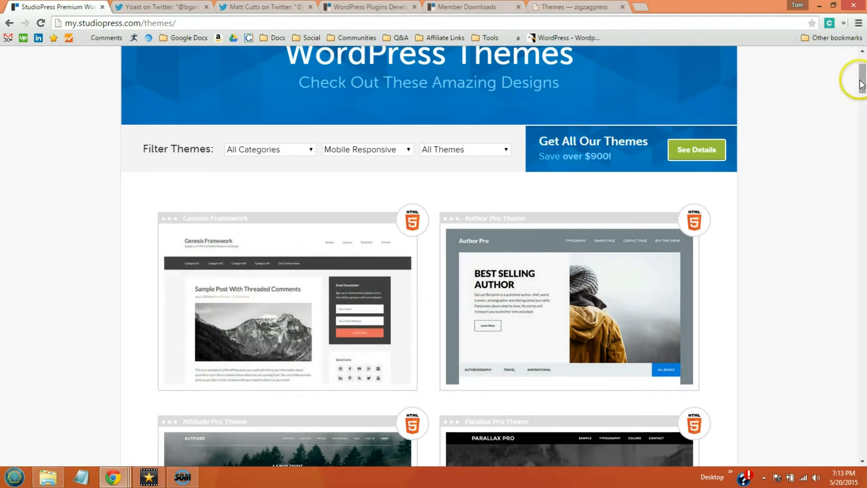
Scroll through the filtered grid of Pro themes like Parallax, Café and eleven40.
{"action": "scroll", "scroll_direction": "down", "scroll_amount": 3}
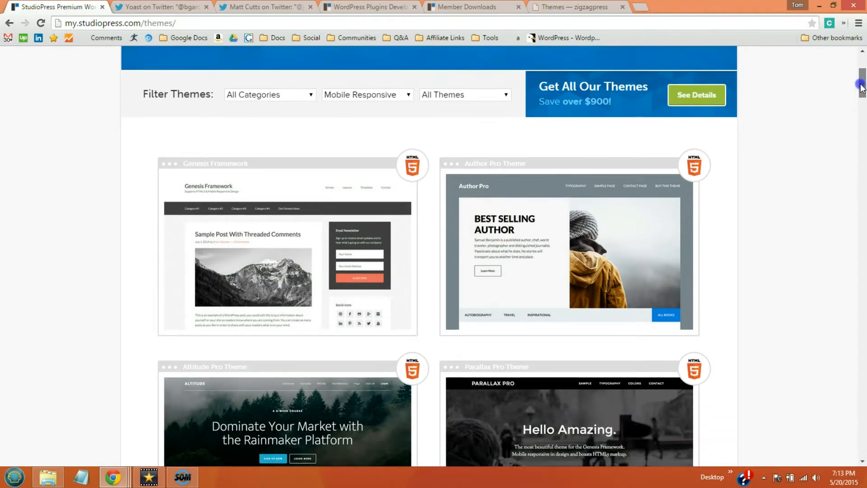
{"action": "scroll", "scroll_direction": "down", "scroll_amount": 3}
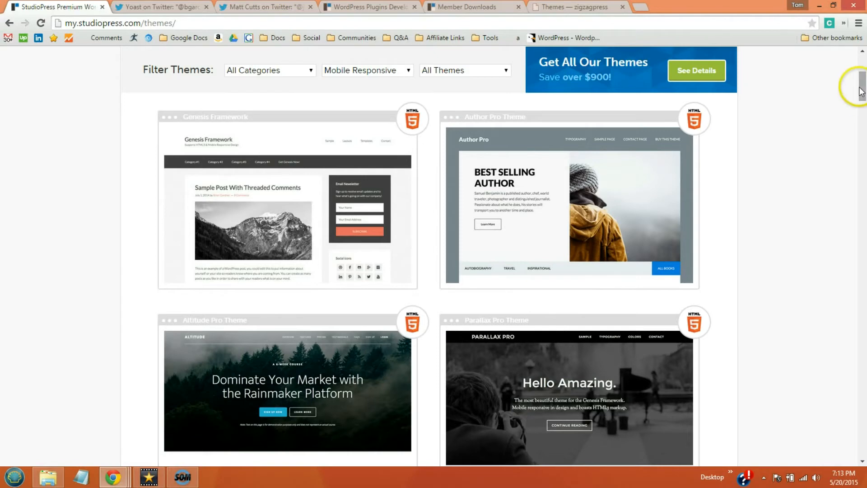
{"action": "scroll", "scroll_direction": "down", "scroll_amount": 3}
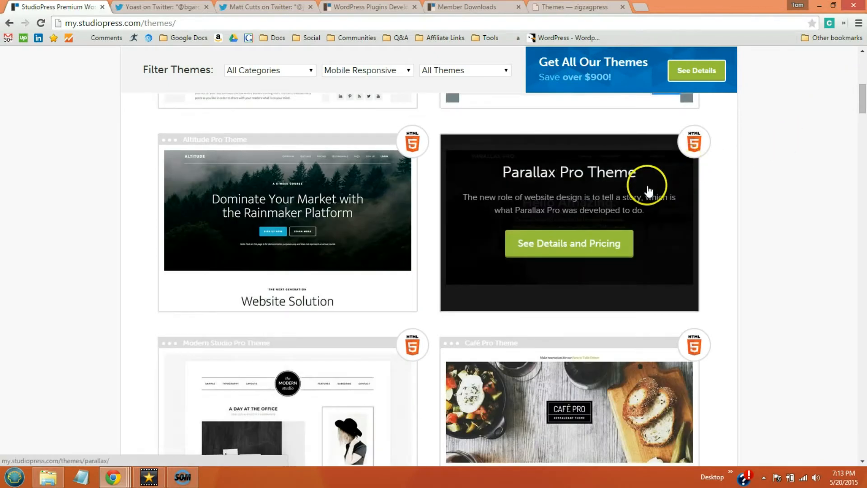
{"action": "scroll", "scroll_direction": "down", "scroll_amount": 3}
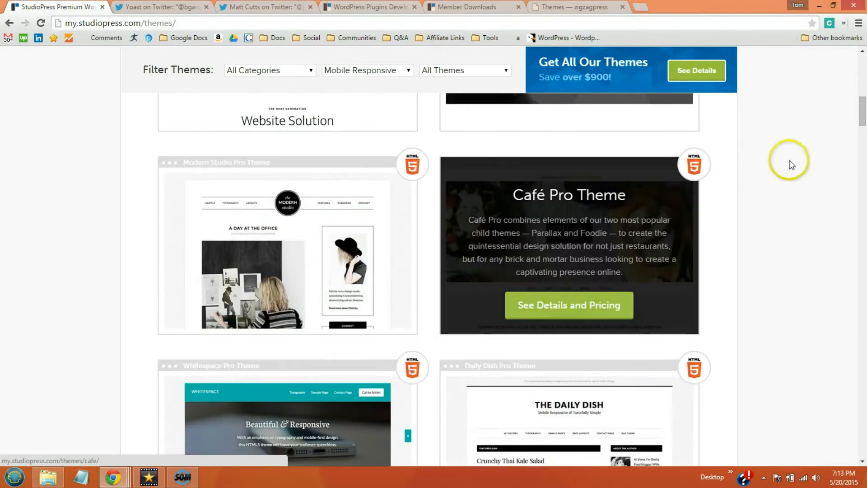
{"action": "scroll", "scroll_direction": "down", "scroll_amount": 3}
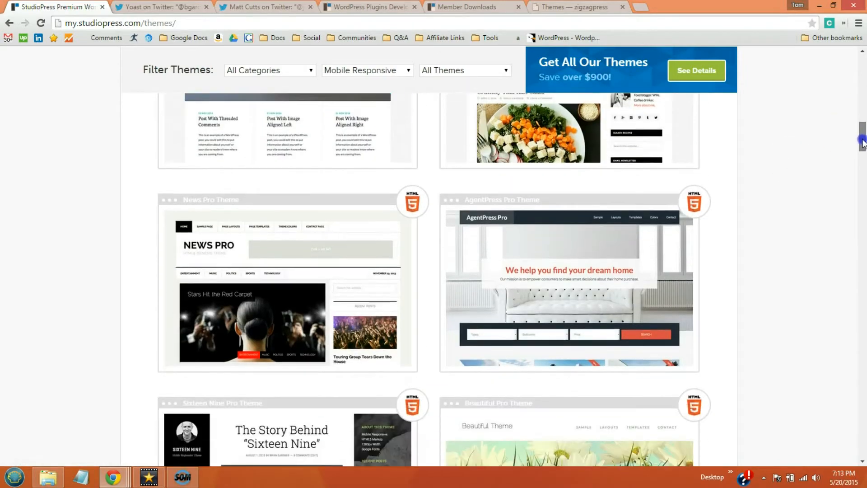
{"action": "scroll", "scroll_direction": "down", "scroll_amount": 3}
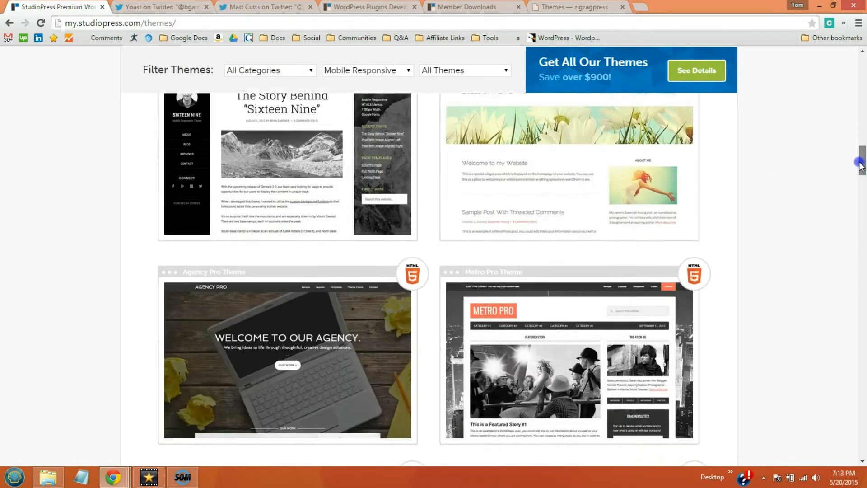
{"action": "scroll", "scroll_direction": "down", "scroll_amount": 3}
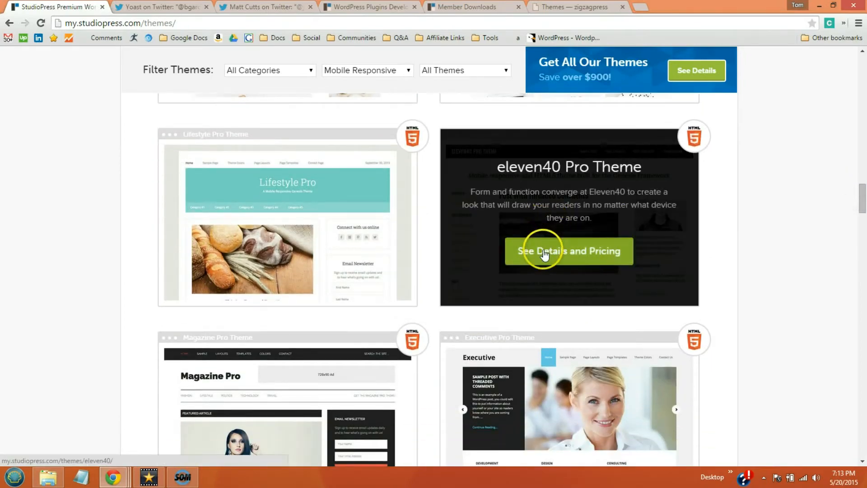
Open eleven40 Pro's details, highlight its feature list, and launch its full demo.
{"action": "left_click", "coordinate": [568, 251]}
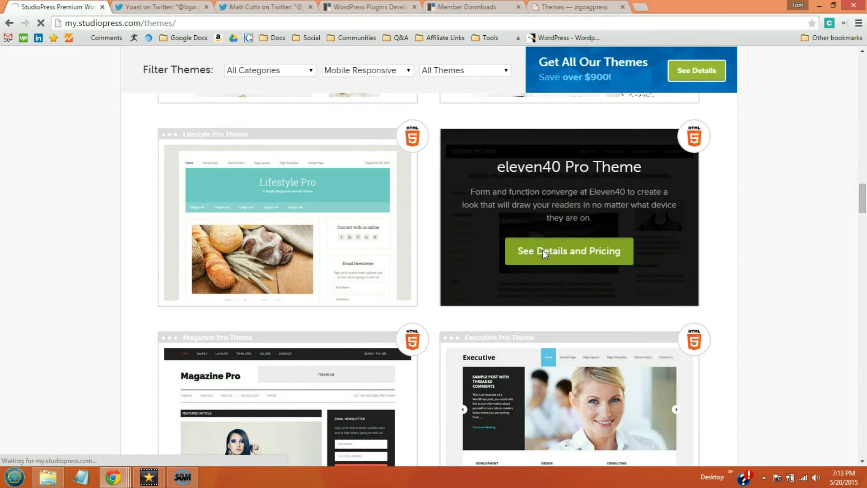
{"action": "left_click", "coordinate": [568, 250]}
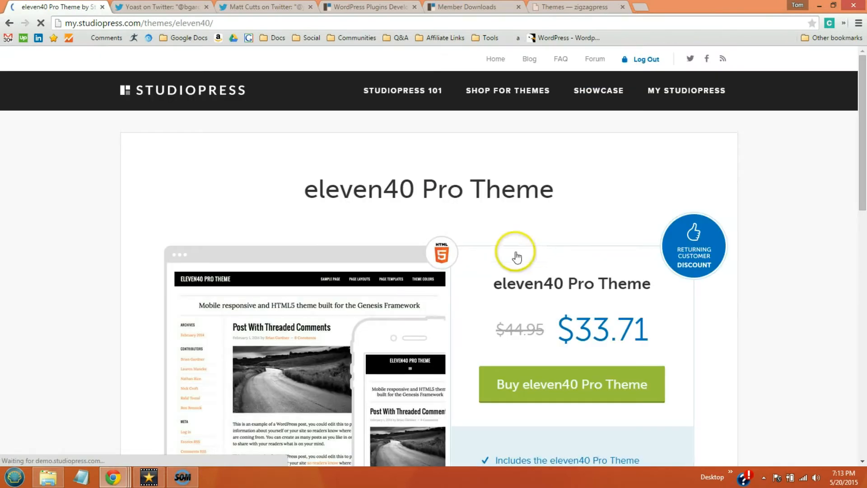
{"action": "scroll", "scroll_direction": "down", "scroll_amount": 3}
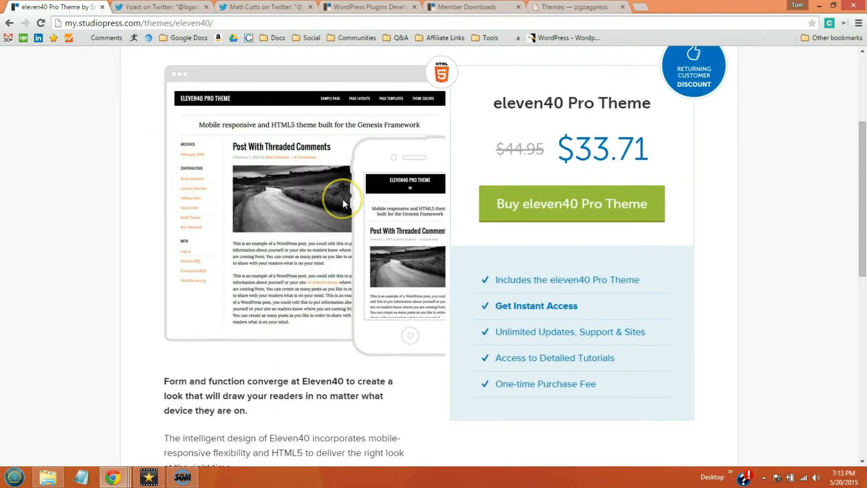
{"action": "scroll", "scroll_direction": "down", "scroll_amount": 3}
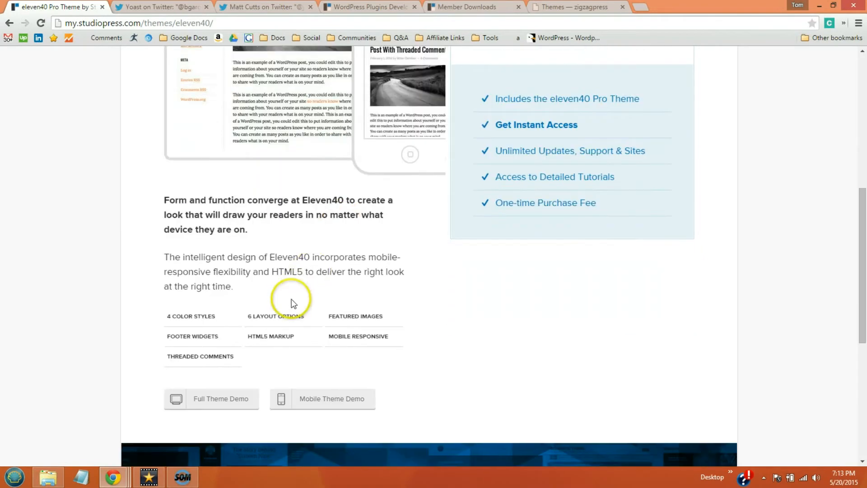
{"action": "double_click", "coordinate": [217, 356]}
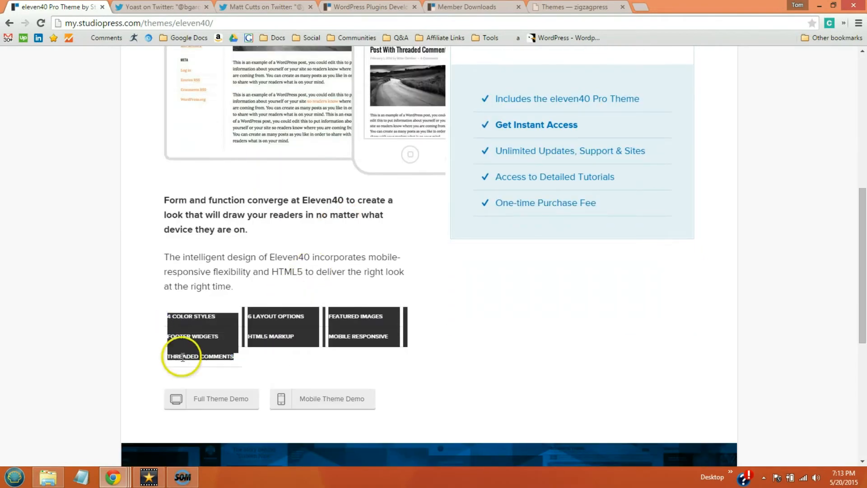
{"action": "left_click", "coordinate": [220, 398]}
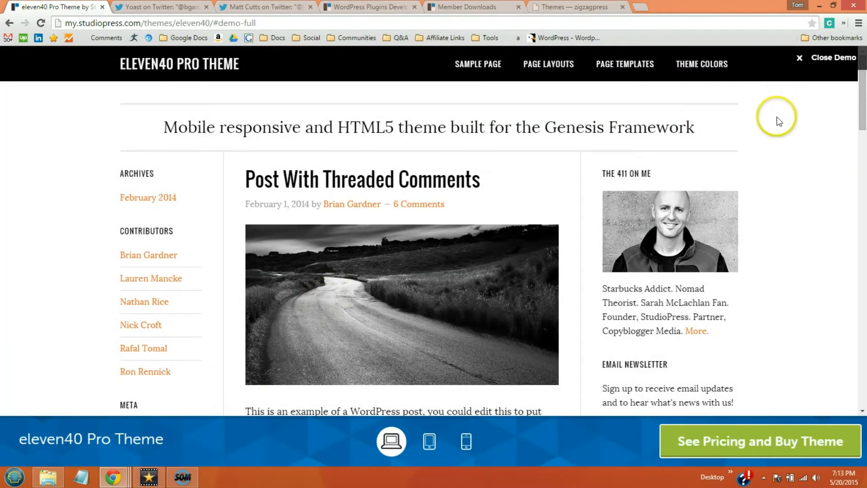
{"action": "mouse_move", "coordinate": [769, 140]}
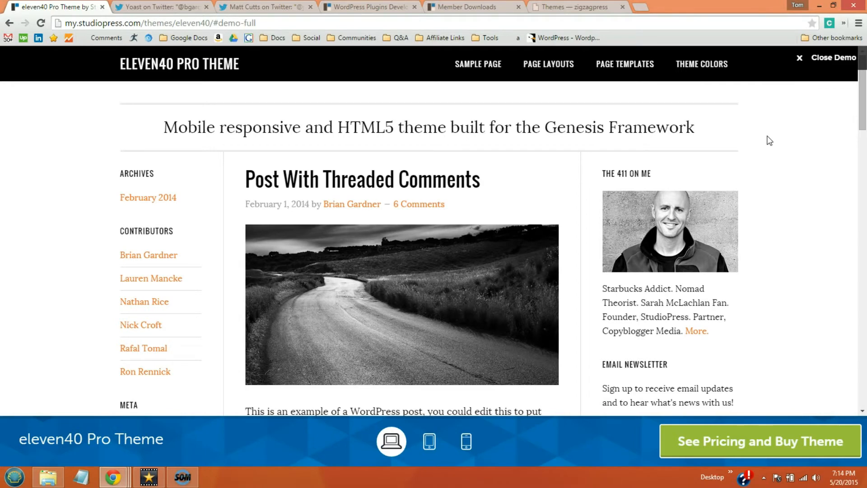
{"action": "mouse_move", "coordinate": [478, 64]}
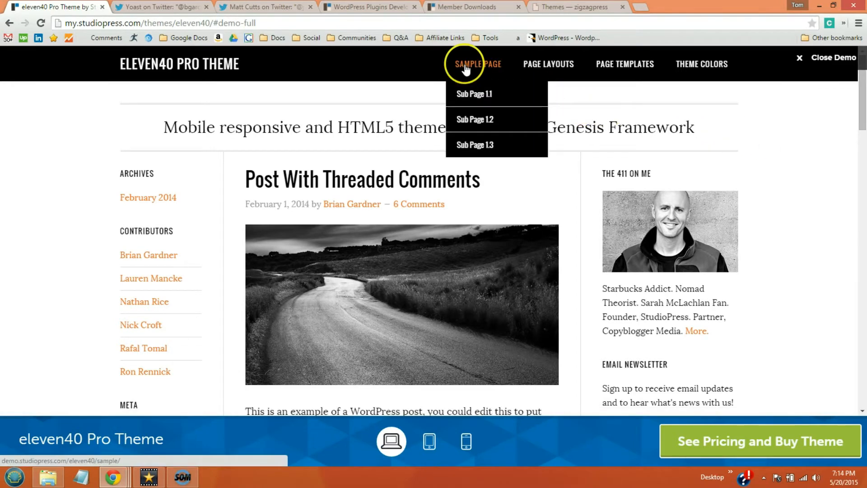
{"action": "mouse_move", "coordinate": [687, 60]}
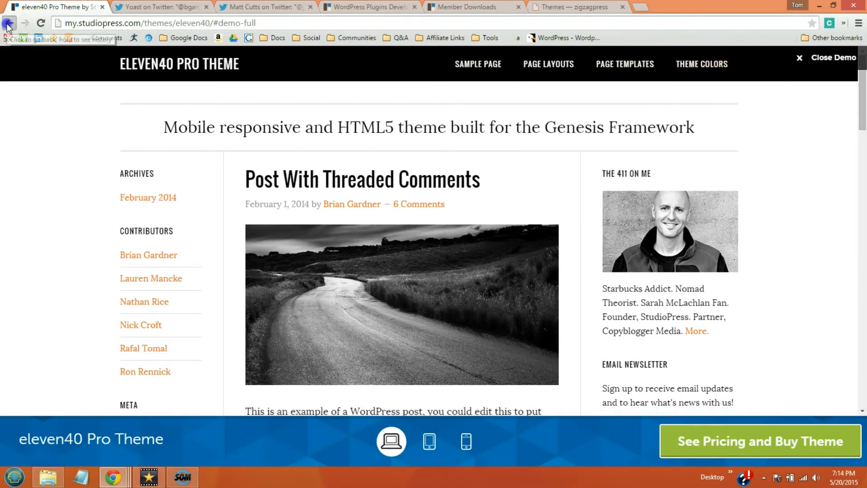
Return from the eleven40 Pro demo to the StudioPress catalogue, then switch to ZigZagPress.
{"action": "left_click", "coordinate": [9, 23]}
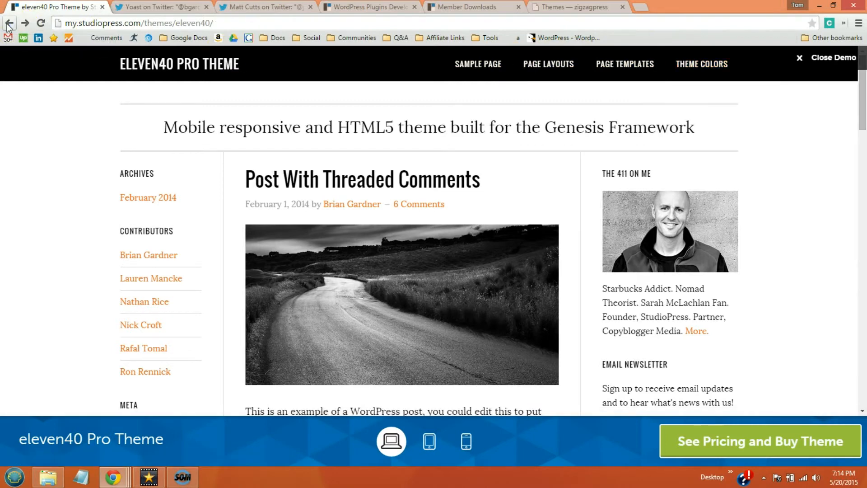
{"action": "left_click", "coordinate": [9, 23]}
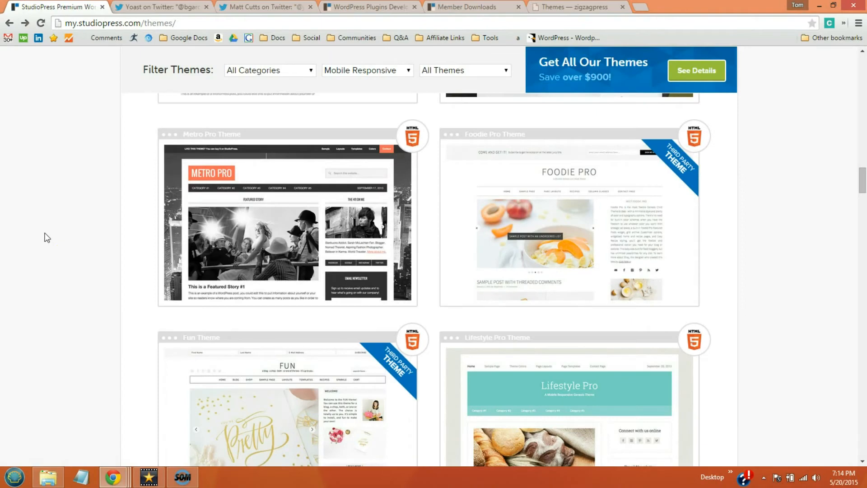
{"action": "scroll", "scroll_direction": "down", "scroll_amount": 3}
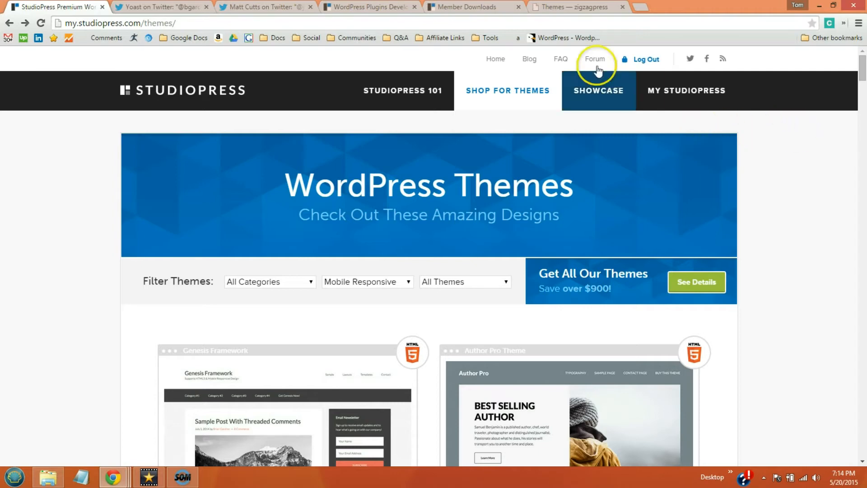
{"action": "left_click", "coordinate": [574, 7]}
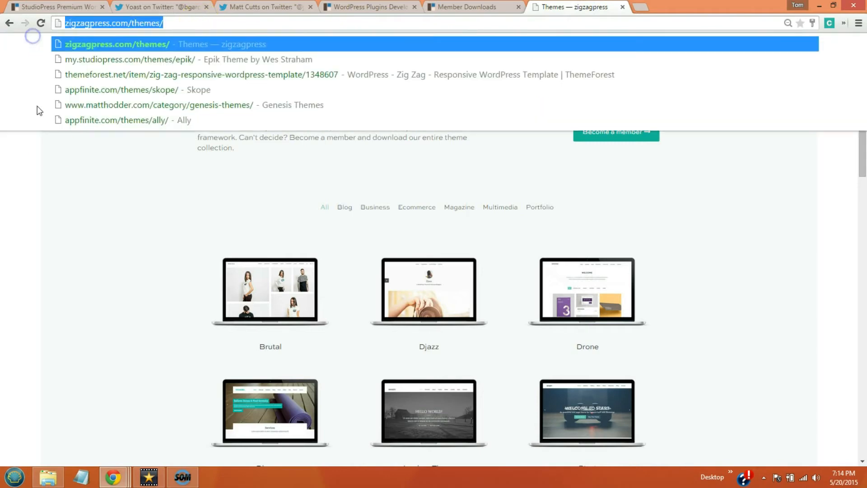
{"action": "mouse_move", "coordinate": [140, 182]}
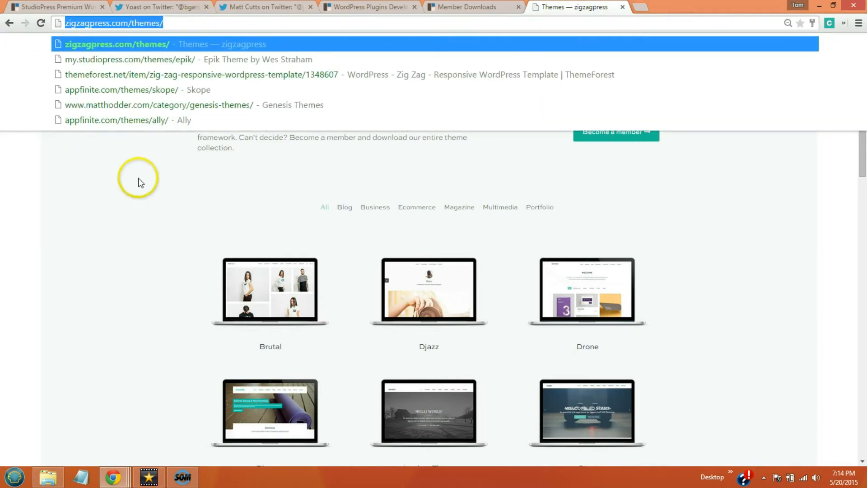
Open the Prestige theme from the ZigZagPress gallery and scroll its $49 product page.
{"action": "scroll", "scroll_direction": "down", "scroll_amount": 3}
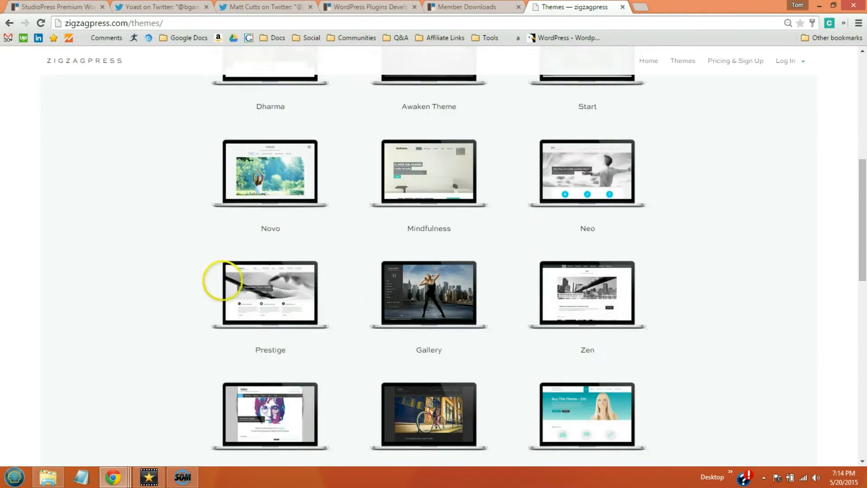
{"action": "left_click", "coordinate": [270, 293]}
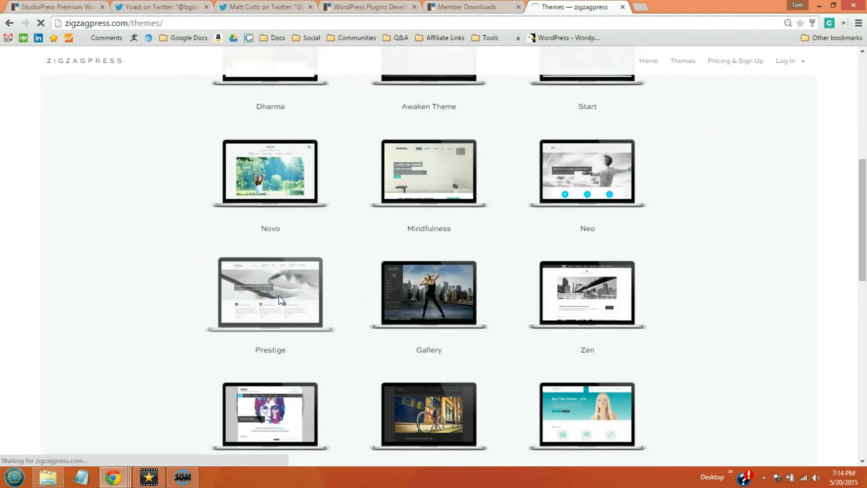
{"action": "left_click", "coordinate": [270, 293]}
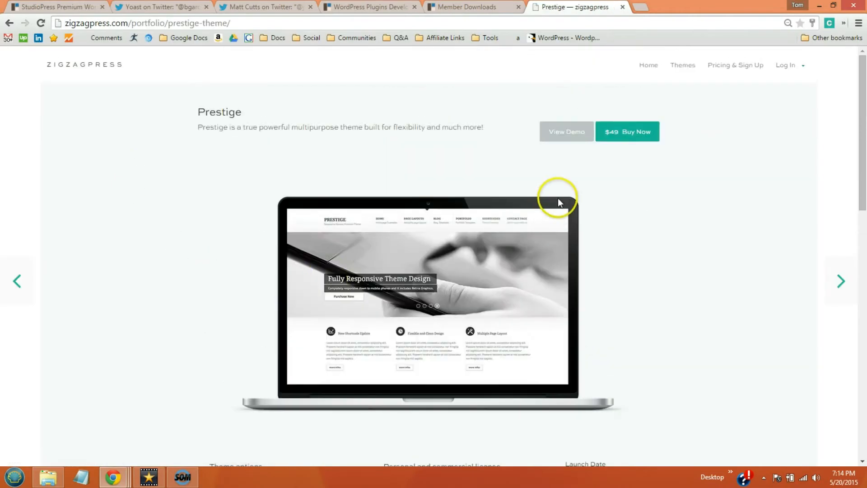
{"action": "scroll", "scroll_direction": "down", "scroll_amount": 3}
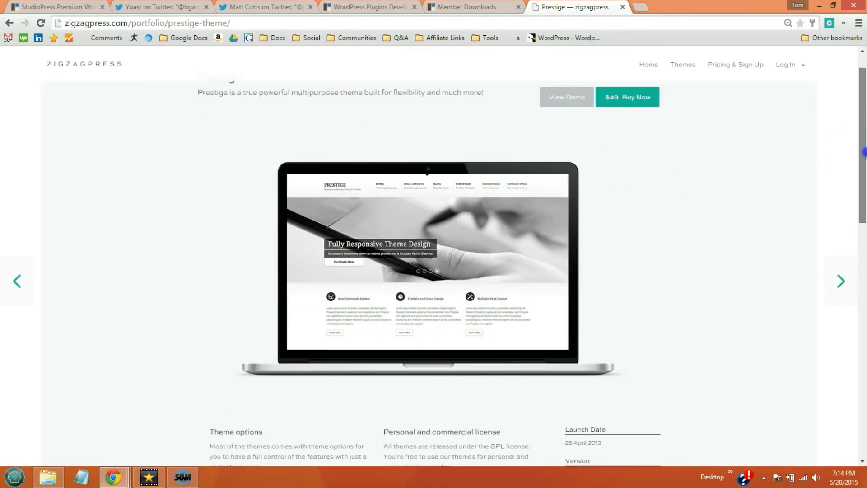
{"action": "scroll", "scroll_direction": "down", "scroll_amount": 3}
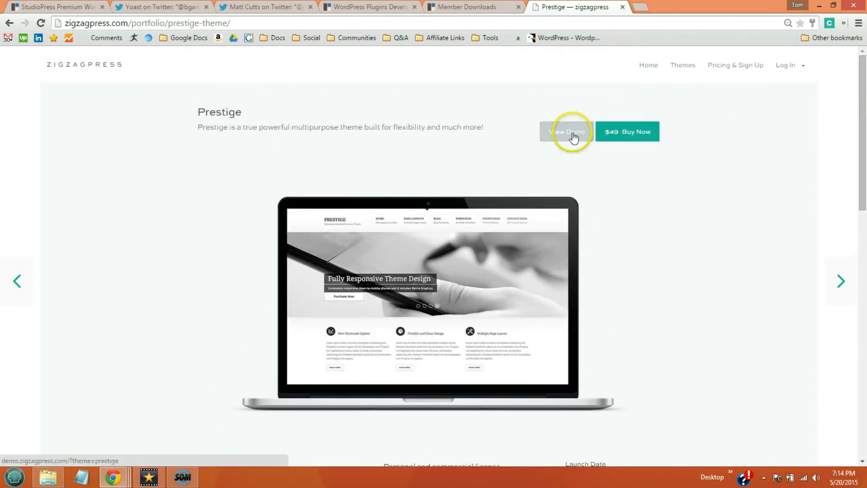
Launch the Prestige live demo, browse its homepage, and go to Shortcodes > Buttons.
{"action": "left_click", "coordinate": [567, 131]}
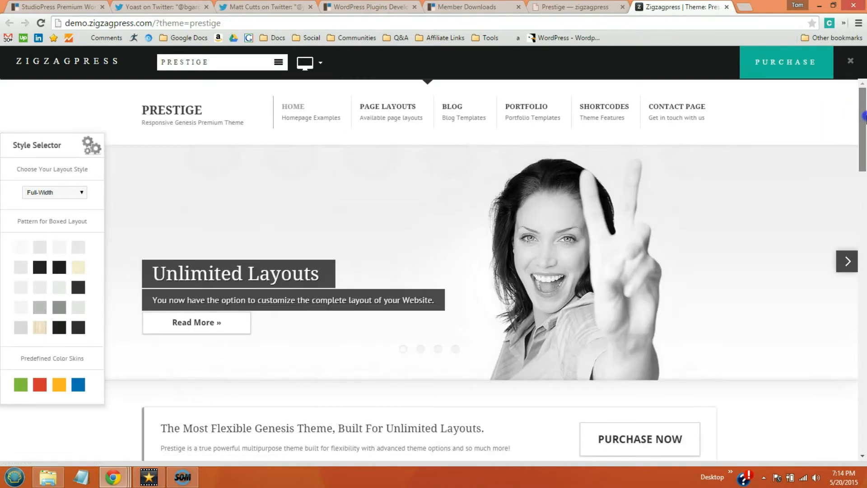
{"action": "scroll", "scroll_direction": "down", "scroll_amount": 3}
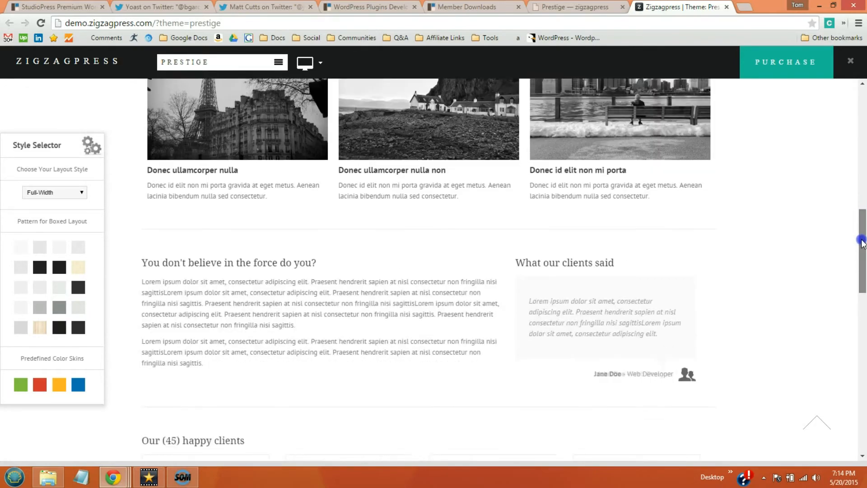
{"action": "scroll", "scroll_direction": "down", "scroll_amount": 3}
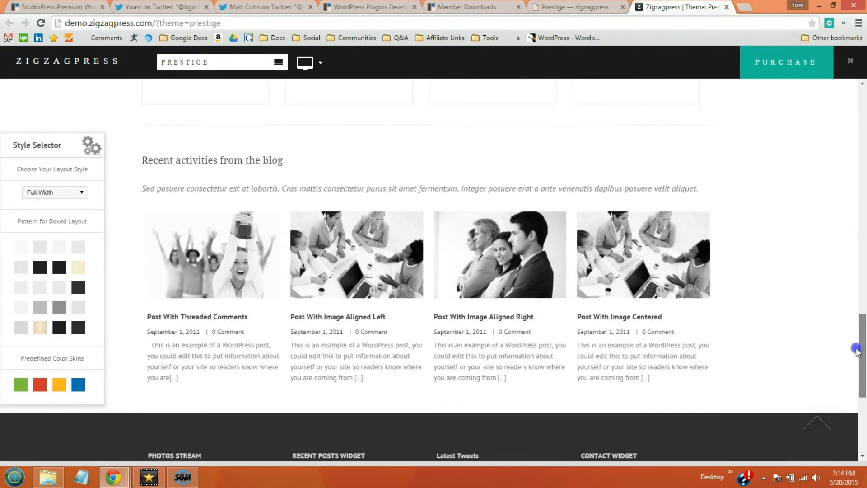
{"action": "scroll", "scroll_direction": "down", "scroll_amount": 3}
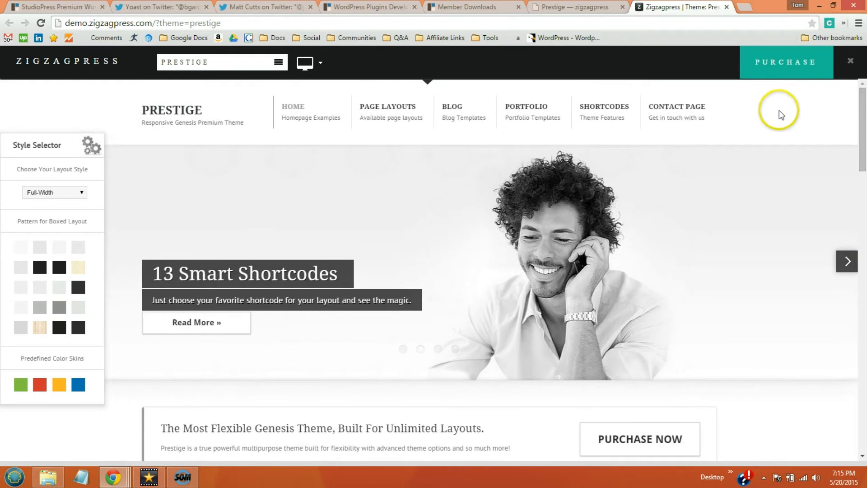
{"action": "mouse_move", "coordinate": [525, 110]}
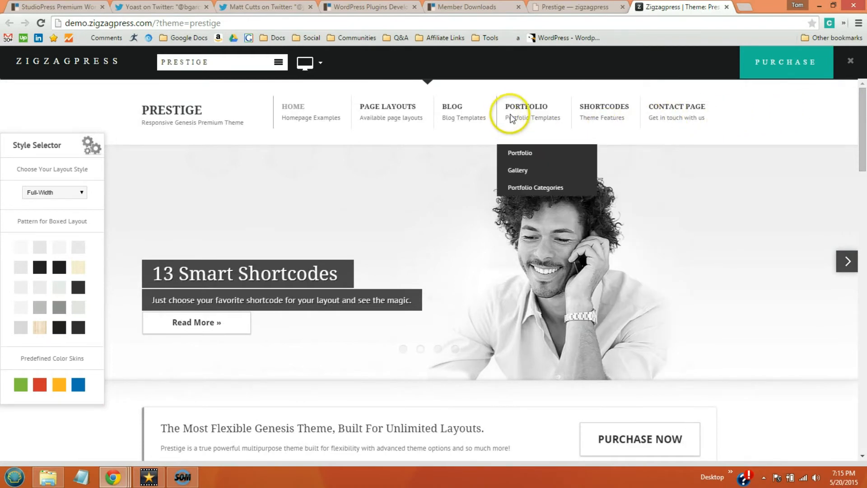
{"action": "mouse_move", "coordinate": [603, 111]}
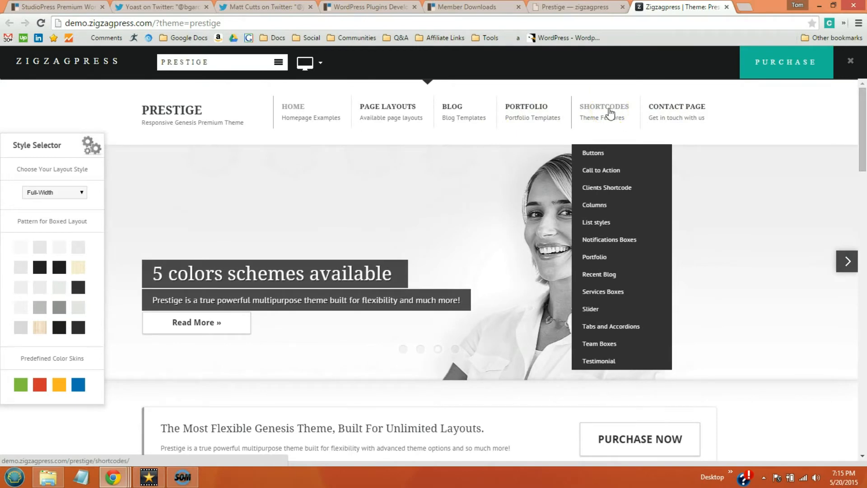
{"action": "left_click", "coordinate": [591, 152]}
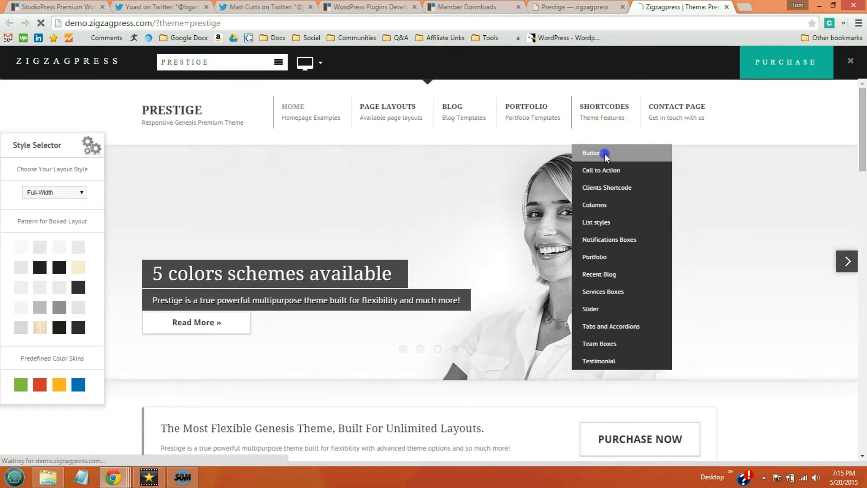
Select the white button shortcode on the Prestige Buttons page and scroll the examples.
{"action": "left_click", "coordinate": [589, 153]}
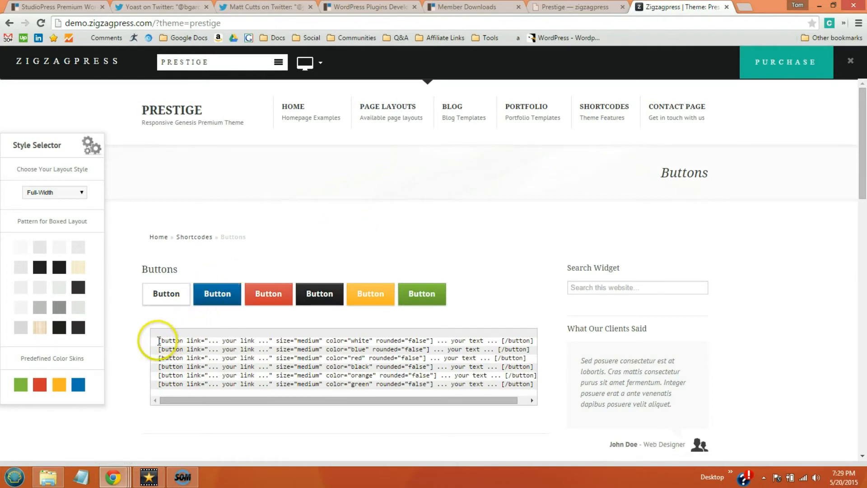
{"action": "left_click_drag", "start_coordinate": [160, 340], "coordinate": [251, 340]}
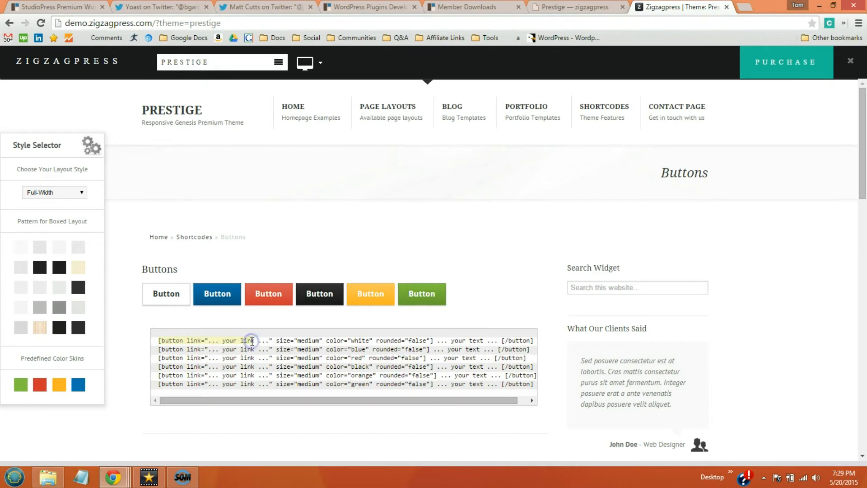
{"action": "scroll", "scroll_direction": "down", "scroll_amount": 3}
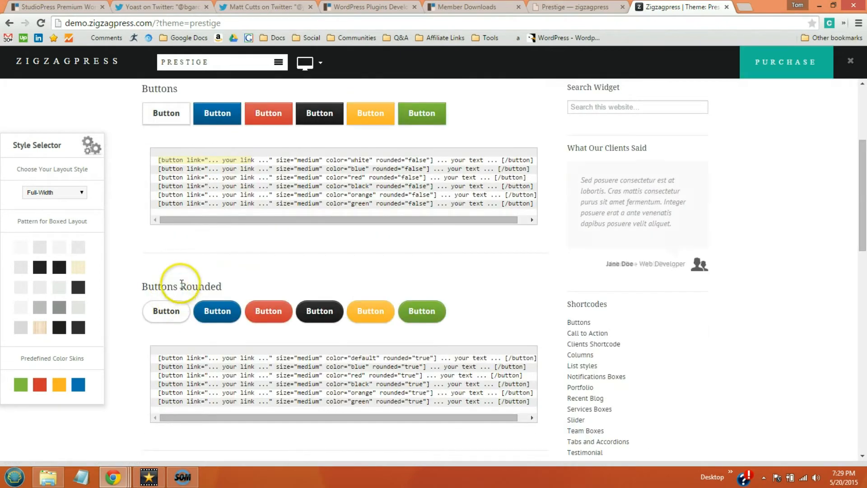
{"action": "scroll", "scroll_direction": "down", "scroll_amount": 3}
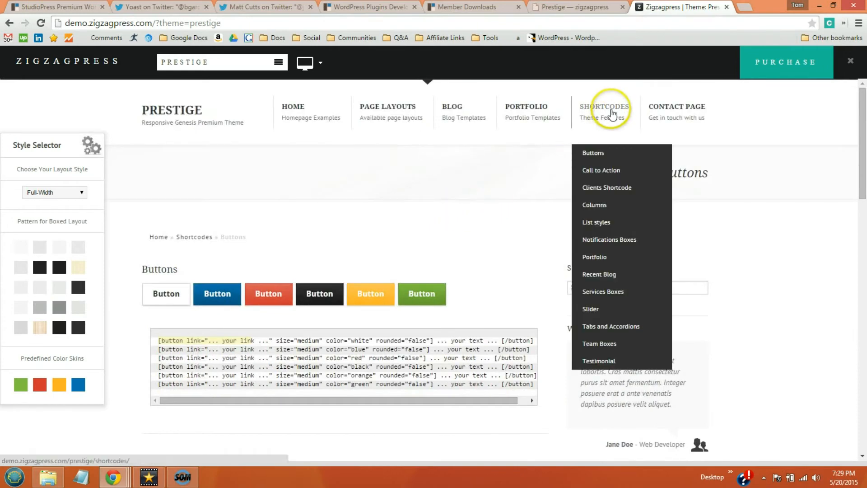
{"action": "mouse_move", "coordinate": [601, 170]}
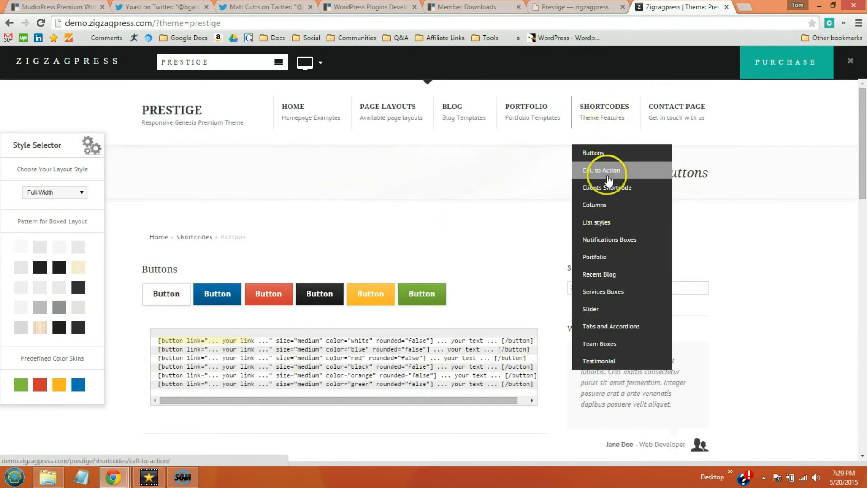
{"action": "mouse_move", "coordinate": [603, 222]}
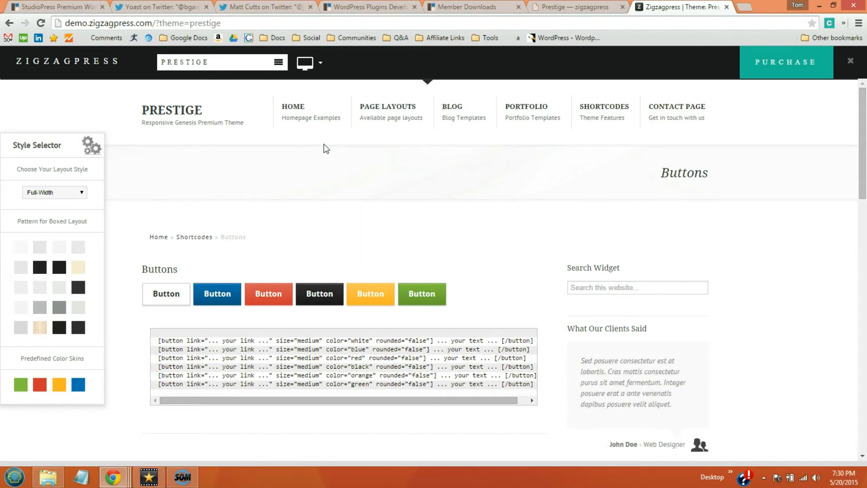
{"action": "mouse_move", "coordinate": [744, 10]}
{"action": "type", "text": "web savvy"}
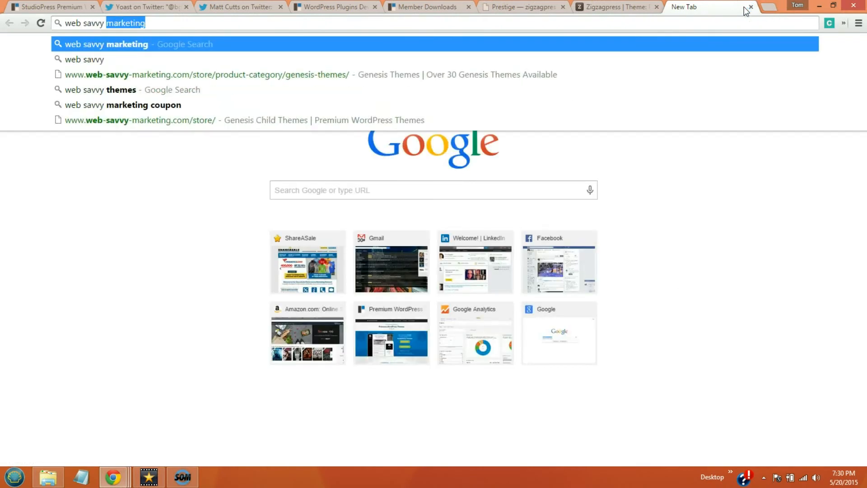
Browse Web Savvy Marketing's Genesis themes store and launch the Susanne theme's live demo.
{"action": "left_click", "coordinate": [206, 75]}
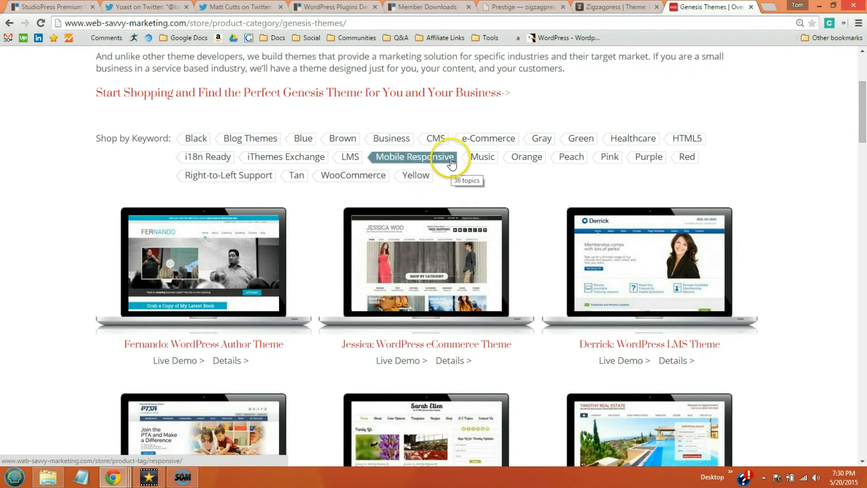
{"action": "scroll", "scroll_direction": "down", "scroll_amount": 3}
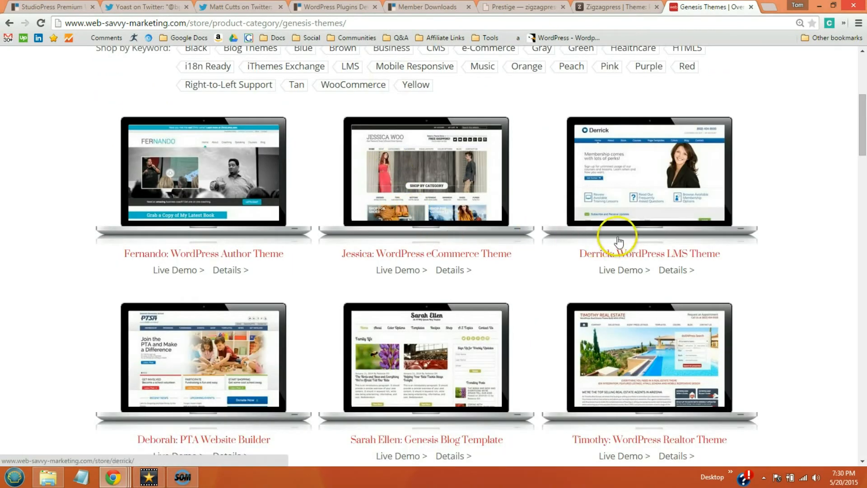
{"action": "mouse_move", "coordinate": [249, 255]}
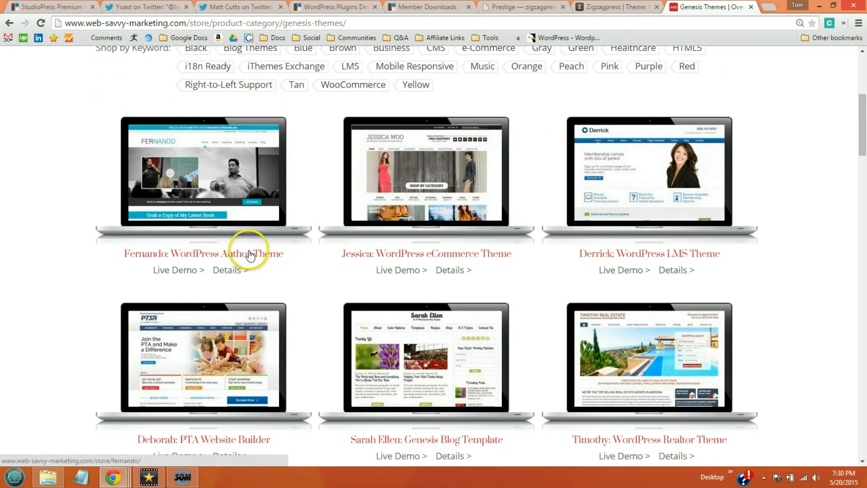
{"action": "mouse_move", "coordinate": [433, 250]}
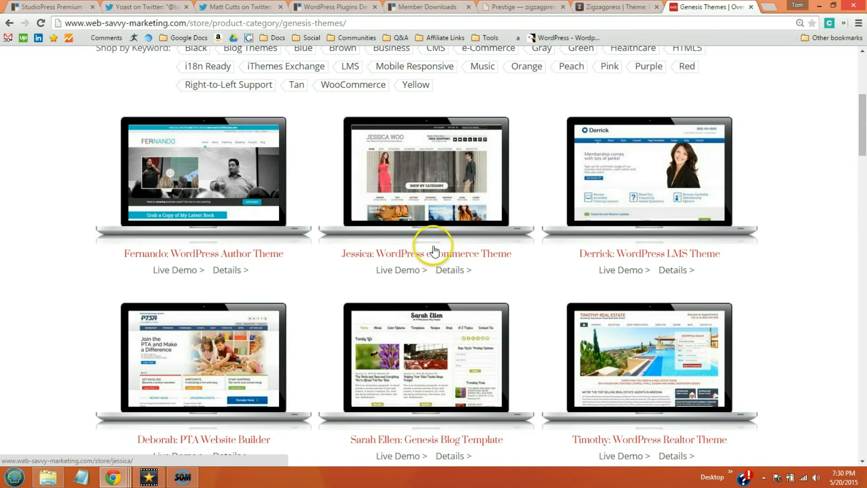
{"action": "scroll", "scroll_direction": "down", "scroll_amount": 3}
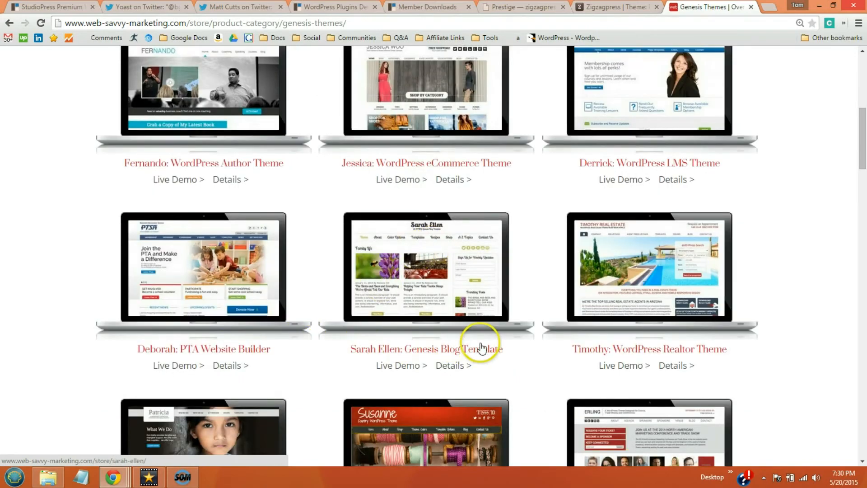
{"action": "mouse_move", "coordinate": [606, 296]}
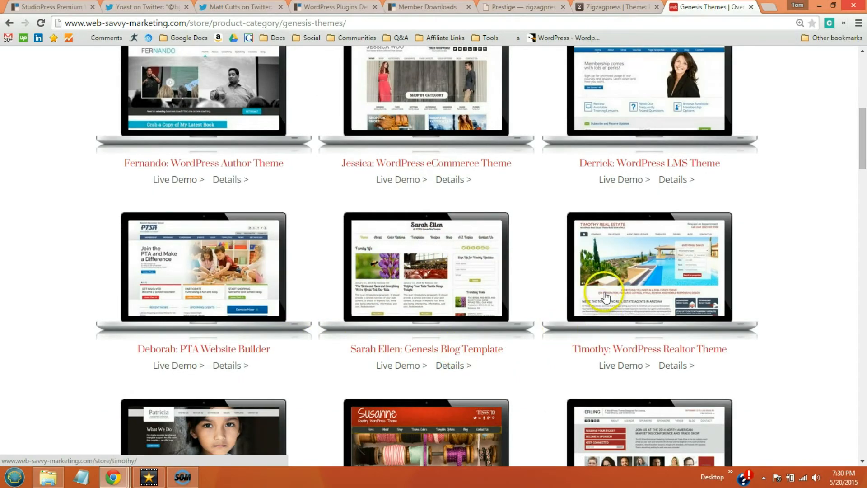
{"action": "scroll", "scroll_direction": "down", "scroll_amount": 3}
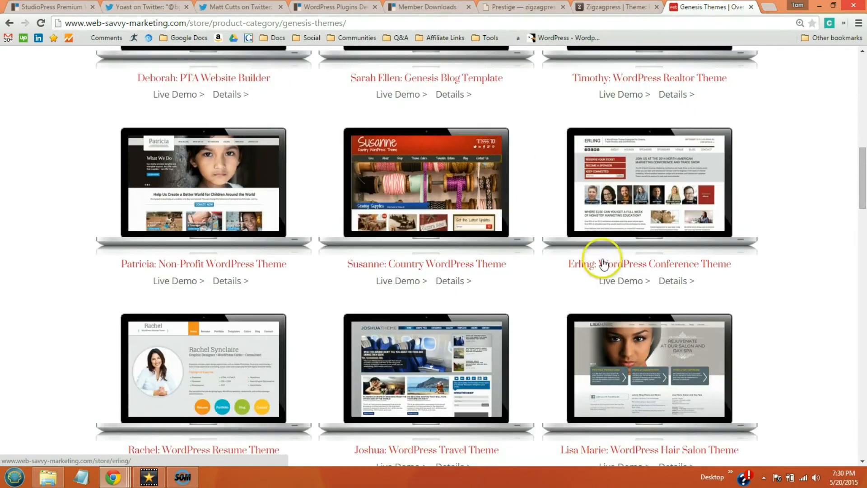
{"action": "mouse_move", "coordinate": [441, 264]}
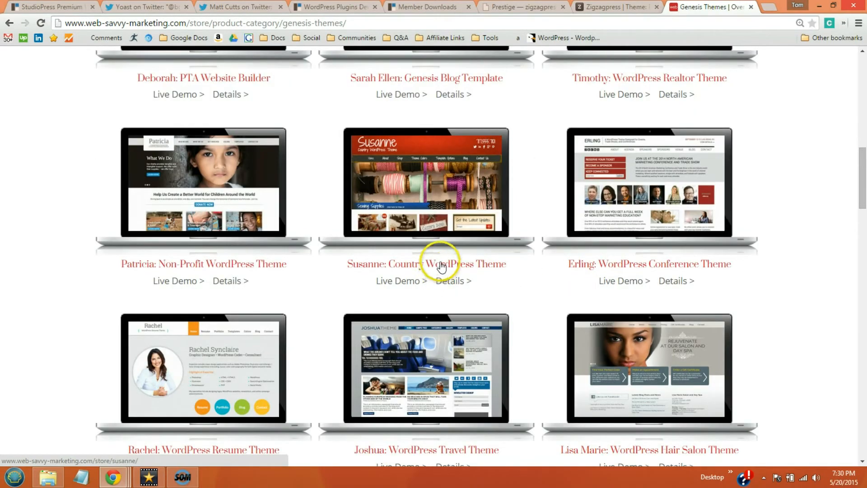
{"action": "scroll", "scroll_direction": "down", "scroll_amount": 3}
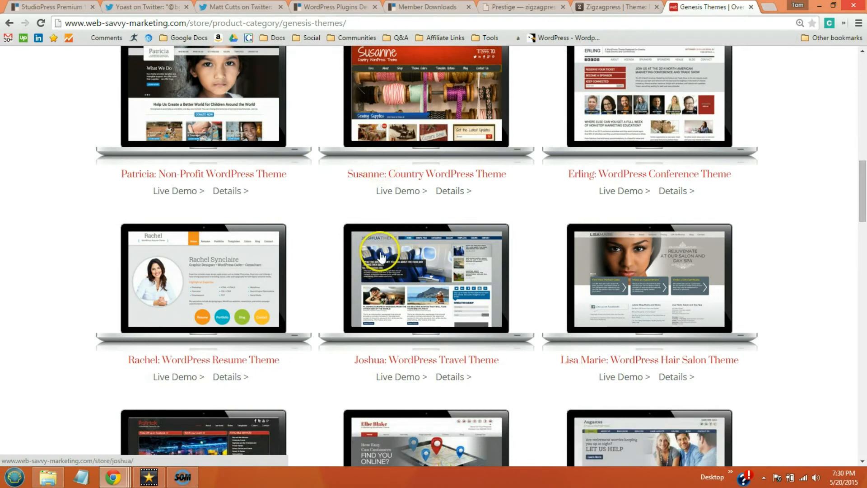
{"action": "mouse_move", "coordinate": [467, 357]}
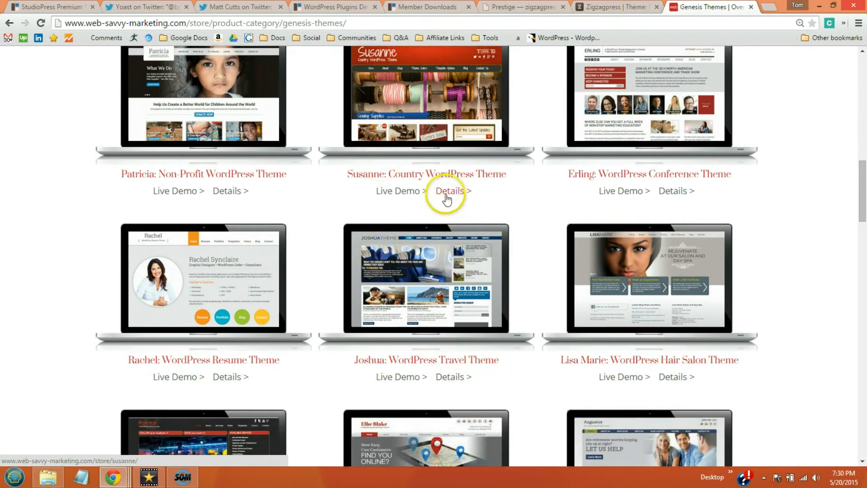
{"action": "mouse_move", "coordinate": [400, 190]}
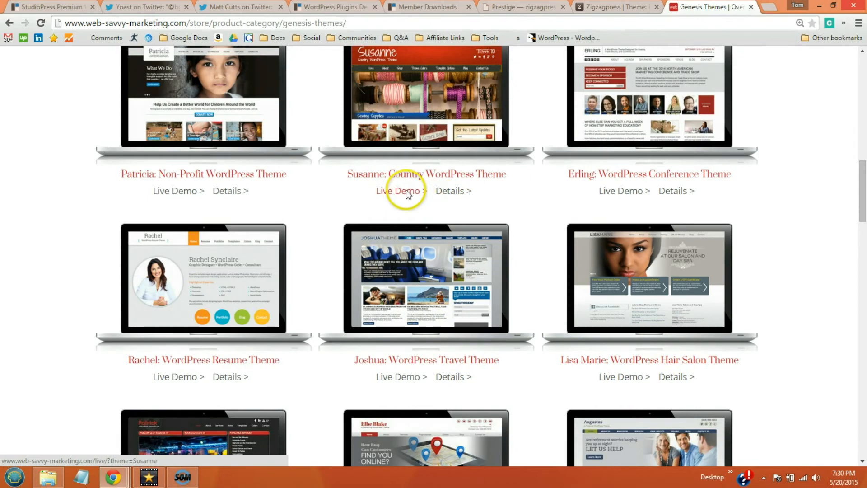
{"action": "left_click", "coordinate": [396, 190]}
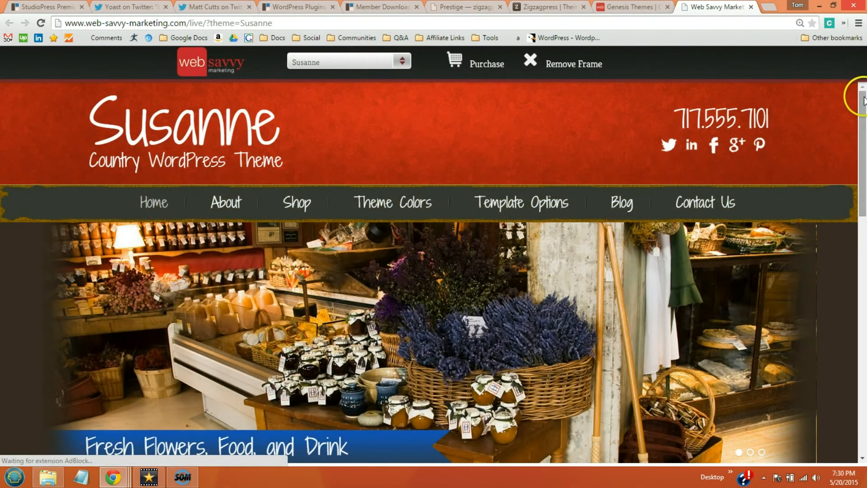
Scroll the Susanne demo, view its Theme Colors page, then open Susanne's catalog details.
{"action": "scroll", "scroll_direction": "down", "scroll_amount": 3}
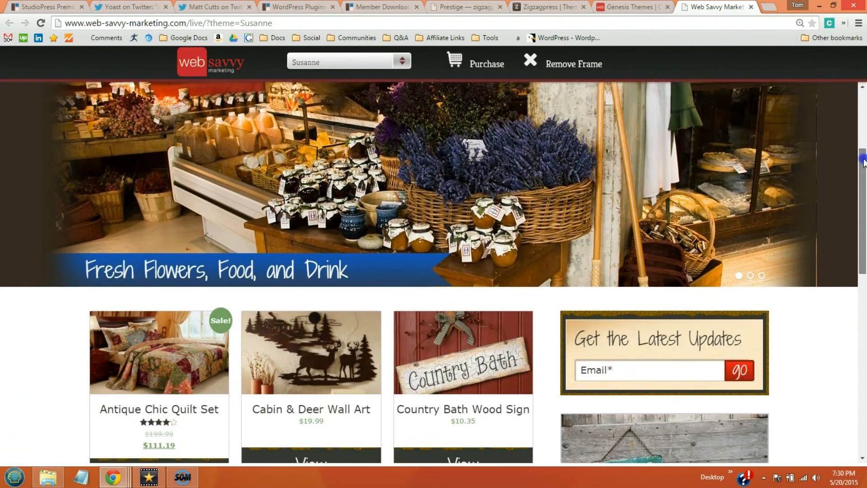
{"action": "scroll", "scroll_direction": "down", "scroll_amount": 3}
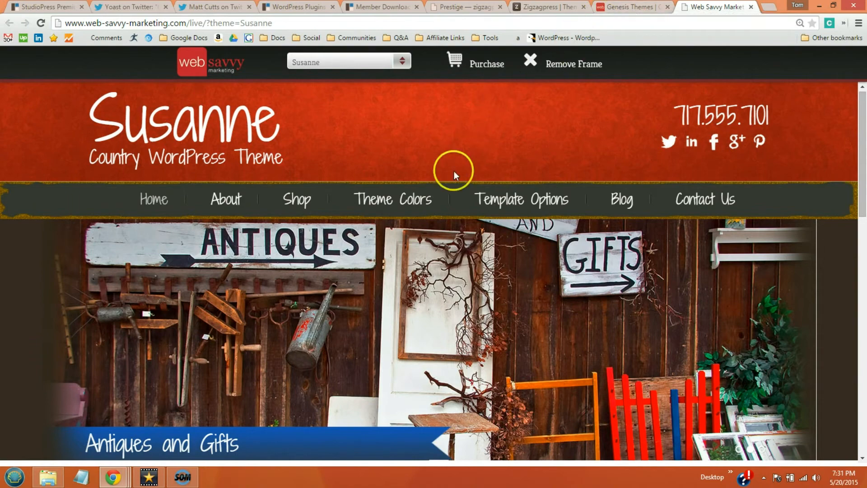
{"action": "left_click", "coordinate": [392, 199]}
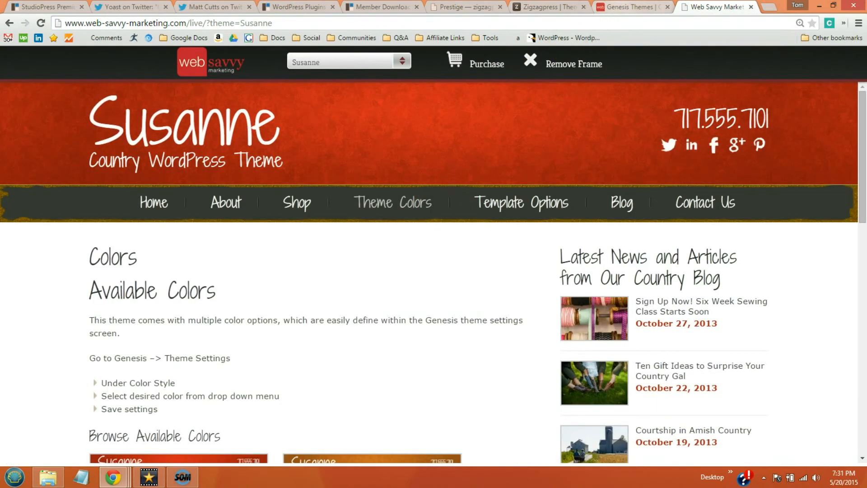
{"action": "left_click", "coordinate": [630, 6]}
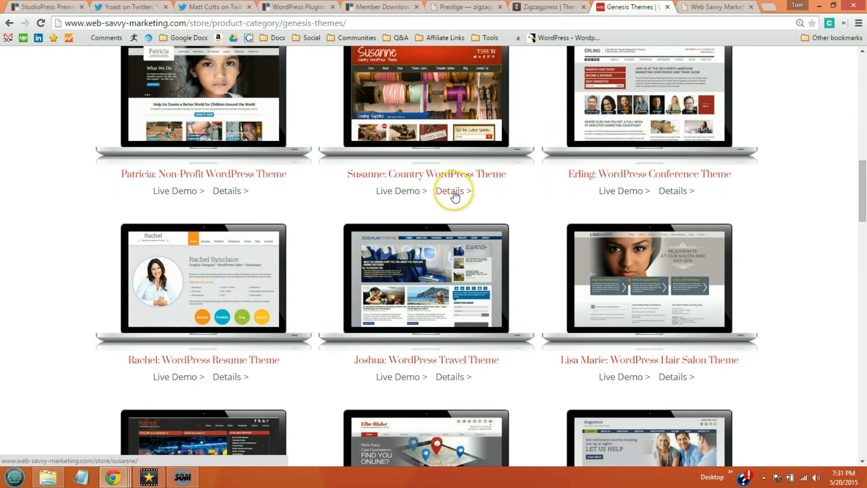
{"action": "left_click", "coordinate": [450, 190]}
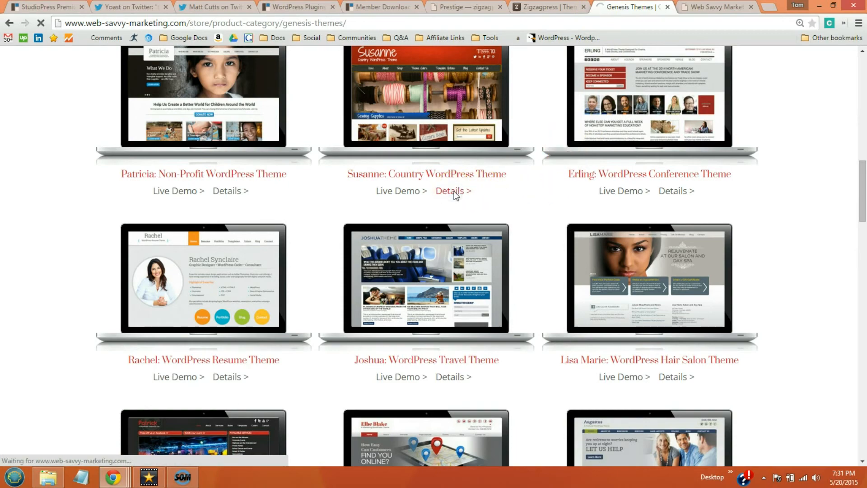
{"action": "left_click", "coordinate": [449, 190]}
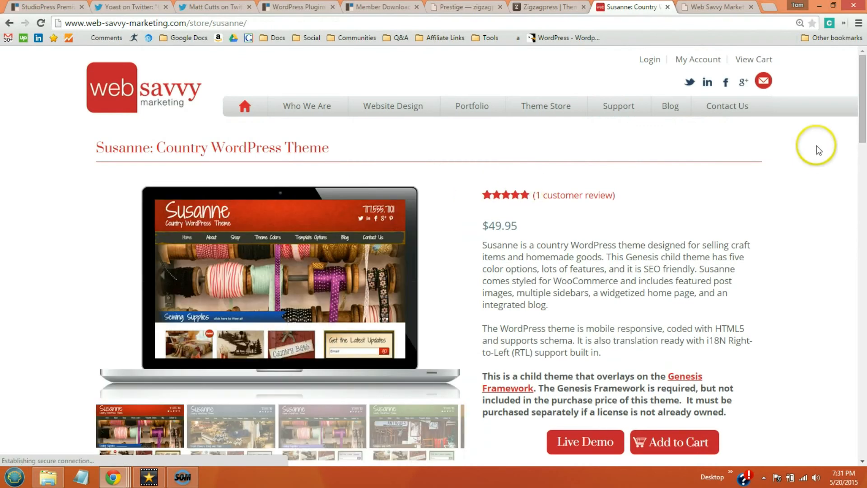
{"action": "scroll", "scroll_direction": "down", "scroll_amount": 3}
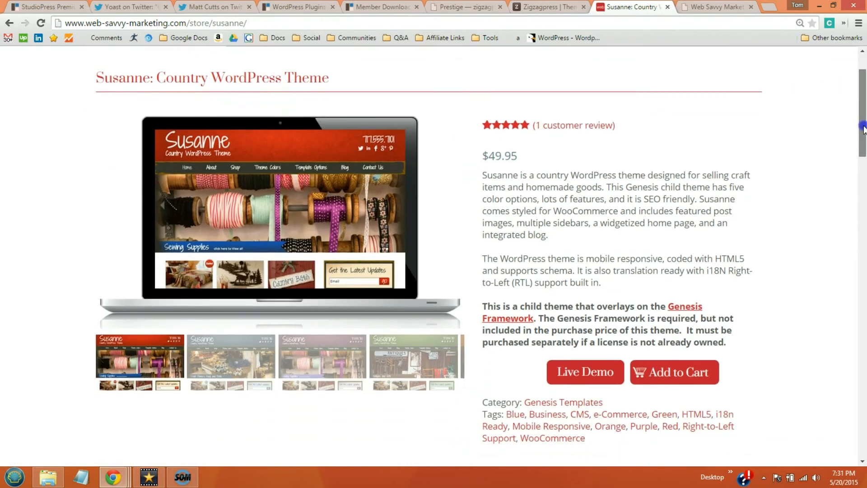
{"action": "scroll", "scroll_direction": "down", "scroll_amount": 3}
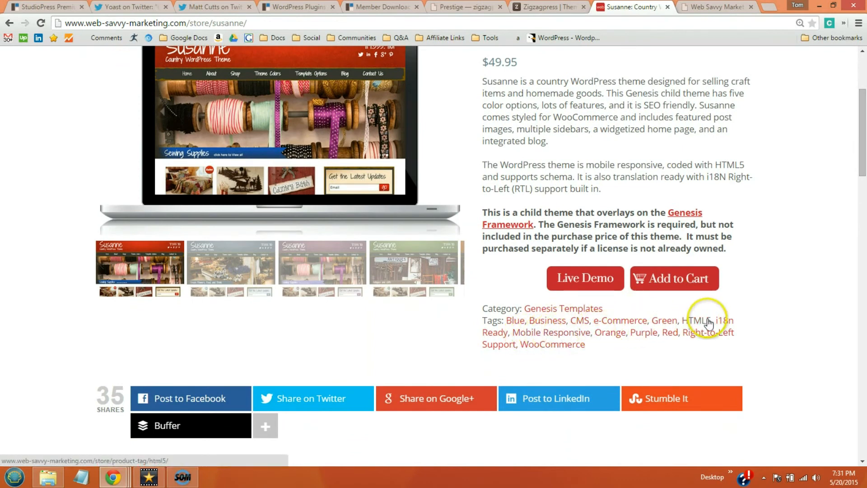
{"action": "mouse_move", "coordinate": [731, 303]}
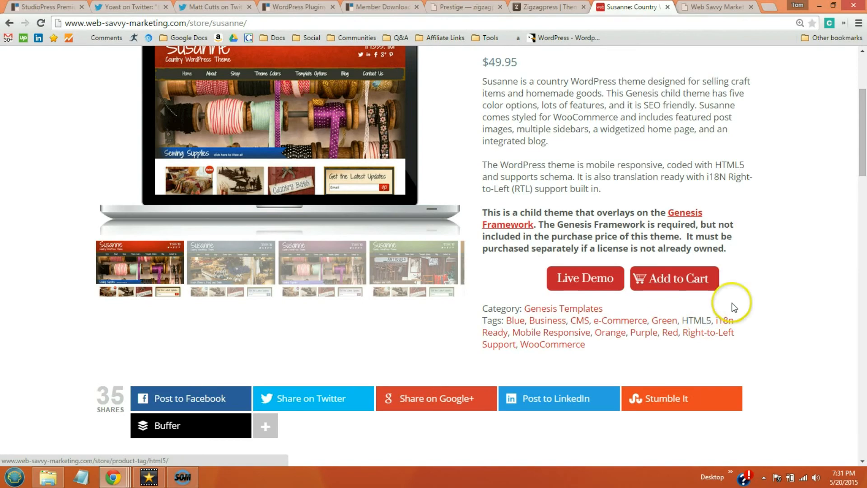
{"action": "scroll", "scroll_direction": "down", "scroll_amount": 3}
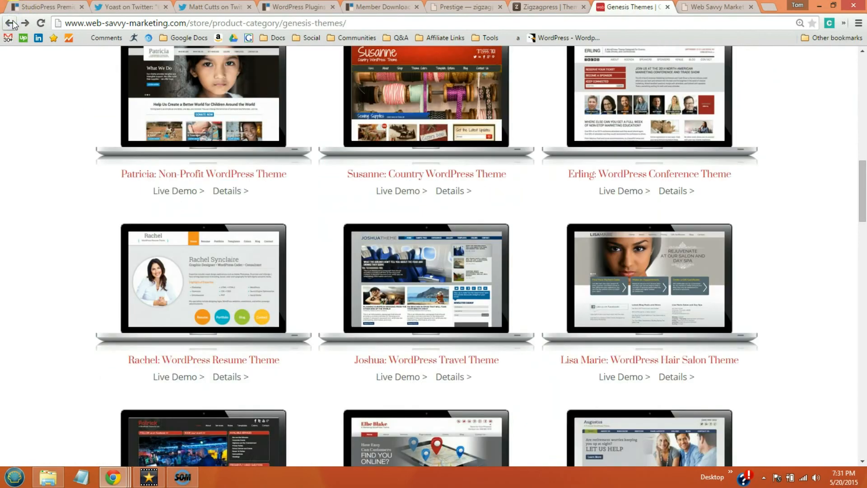
{"action": "scroll", "scroll_direction": "down", "scroll_amount": 3}
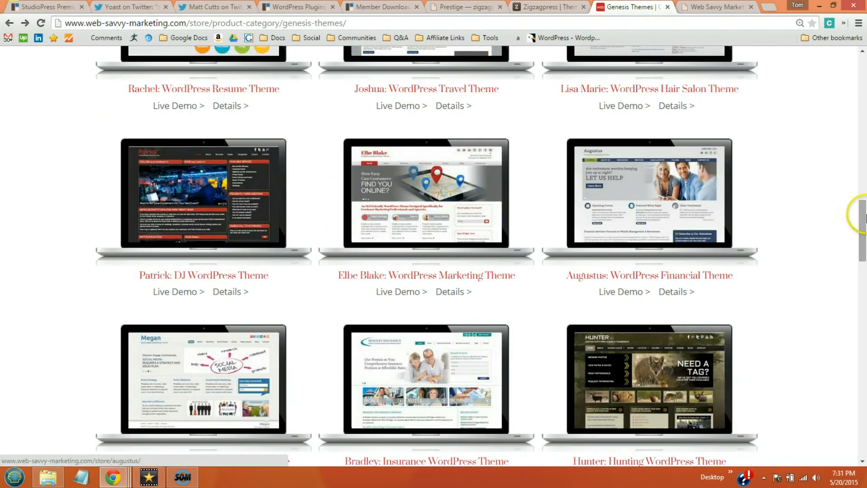
{"action": "scroll", "scroll_direction": "down", "scroll_amount": 3}
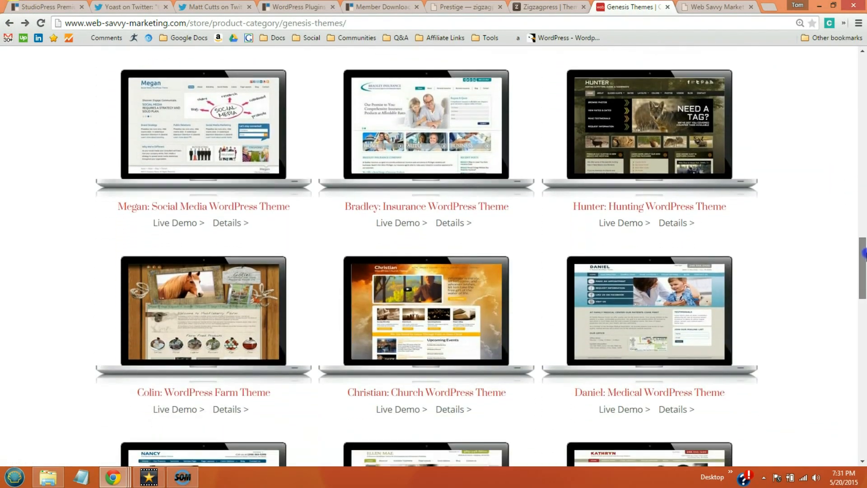
{"action": "scroll", "scroll_direction": "down", "scroll_amount": 3}
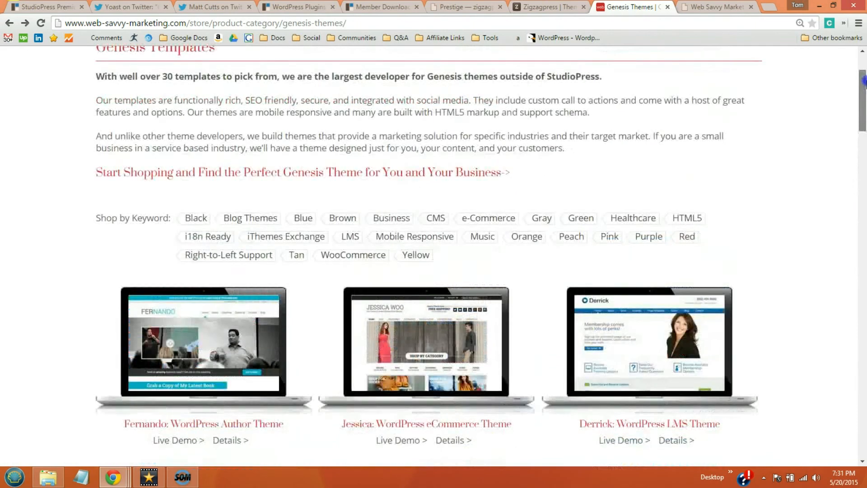
{"action": "scroll", "scroll_direction": "up", "scroll_amount": 3}
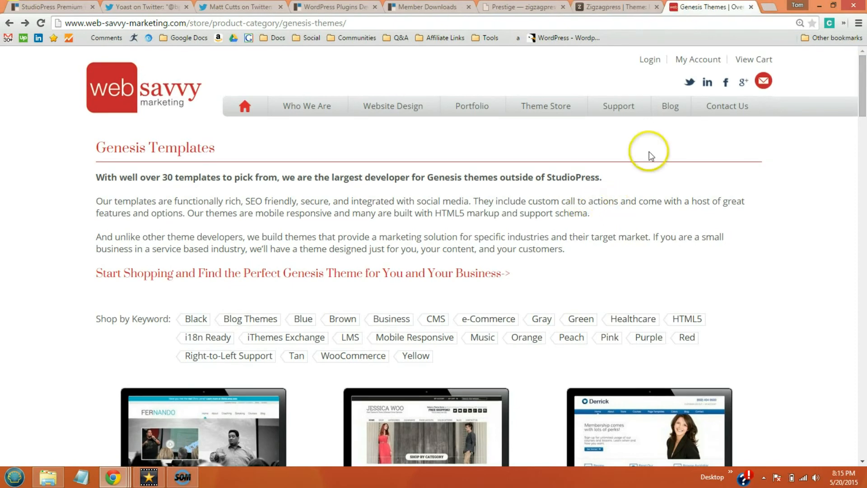
{"action": "left_click", "coordinate": [770, 7]}
{"action": "type", "text": "seo friendly wordpress themes"}
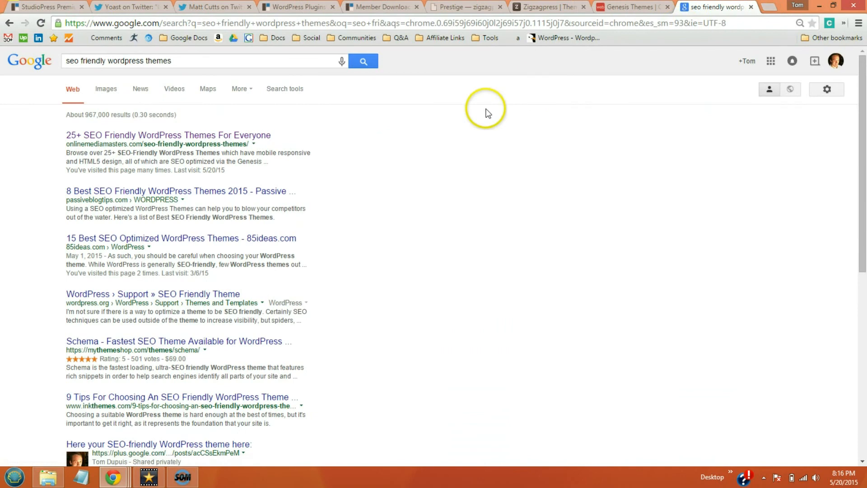
{"action": "mouse_move", "coordinate": [232, 172]}
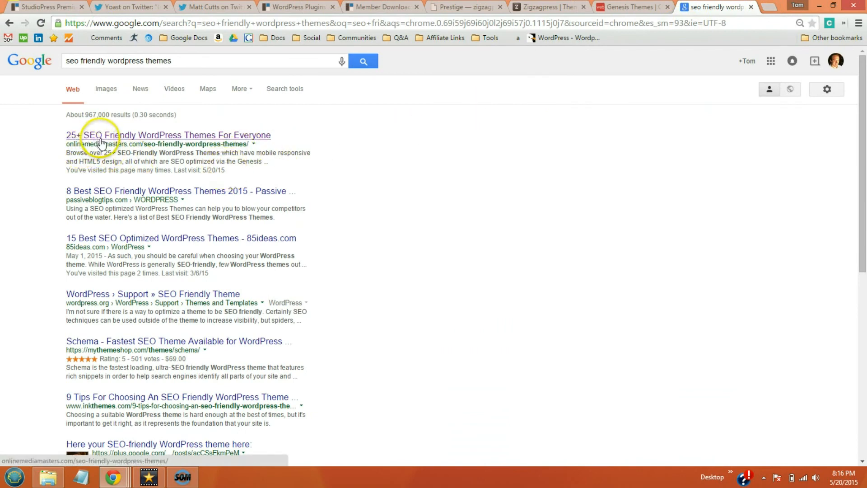
Open the '25+ SEO Friendly WordPress Themes For Everyone' Google result.
{"action": "left_click", "coordinate": [168, 135]}
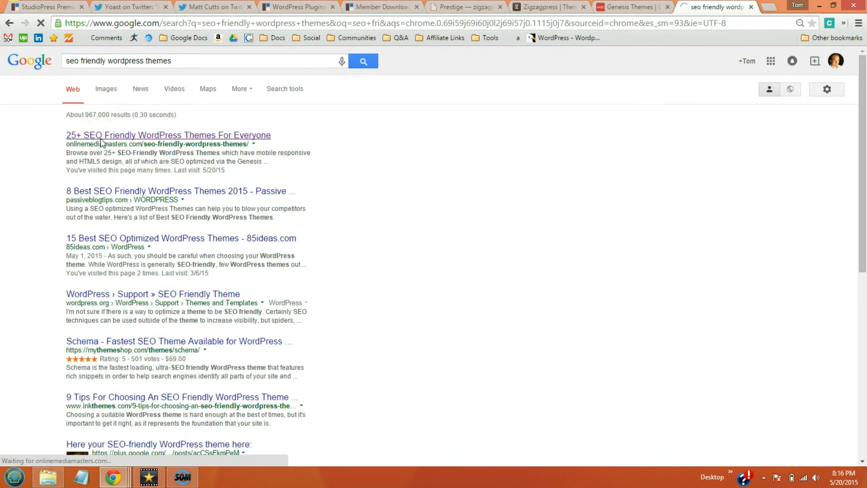
{"action": "left_click", "coordinate": [168, 135]}
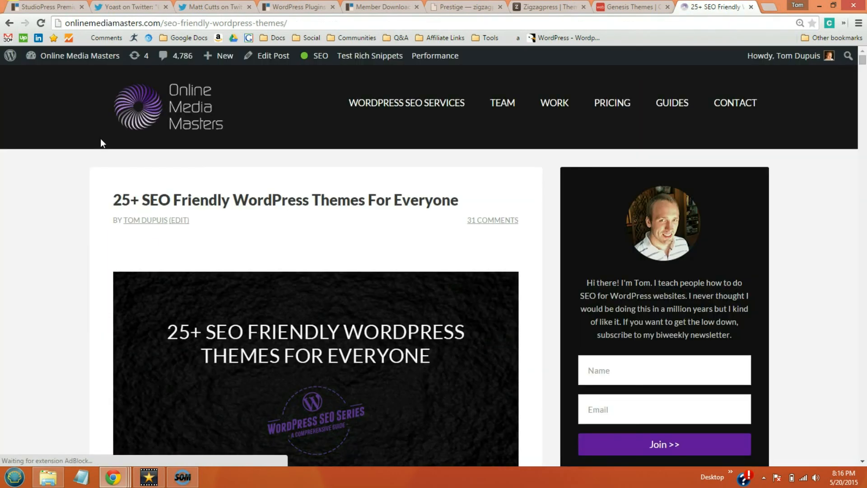
{"action": "scroll", "scroll_direction": "down", "scroll_amount": 3}
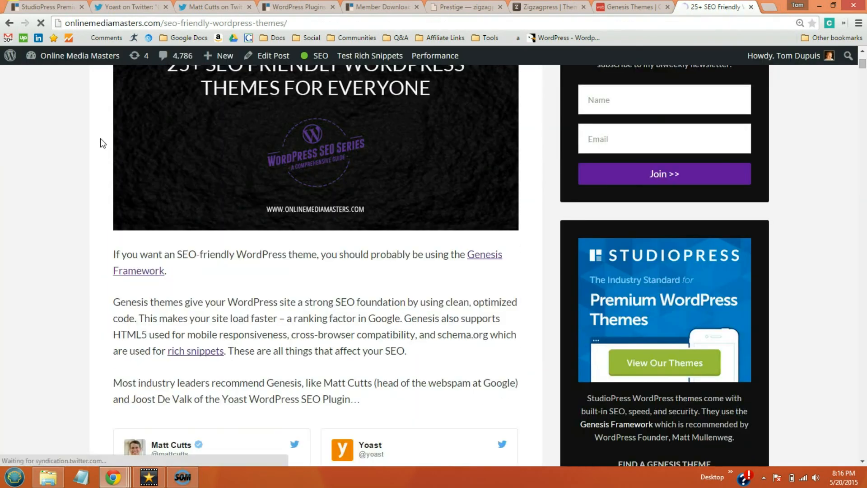
{"action": "scroll", "scroll_direction": "down", "scroll_amount": 3}
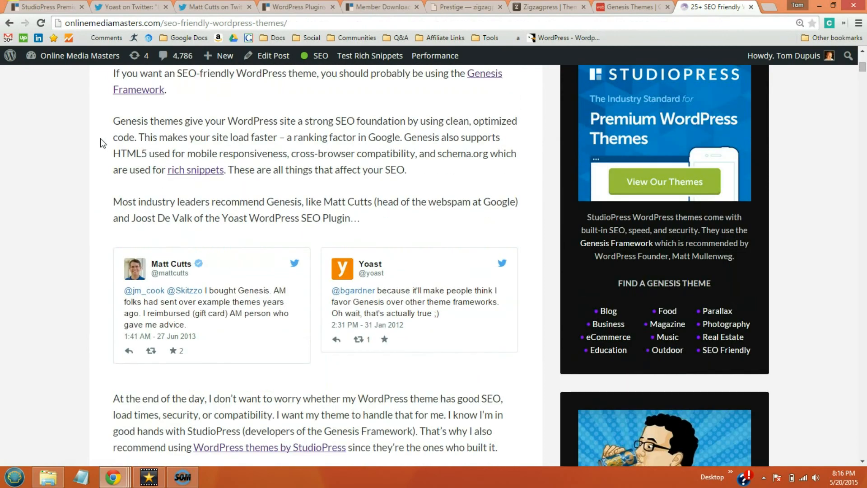
{"action": "scroll", "scroll_direction": "down", "scroll_amount": 3}
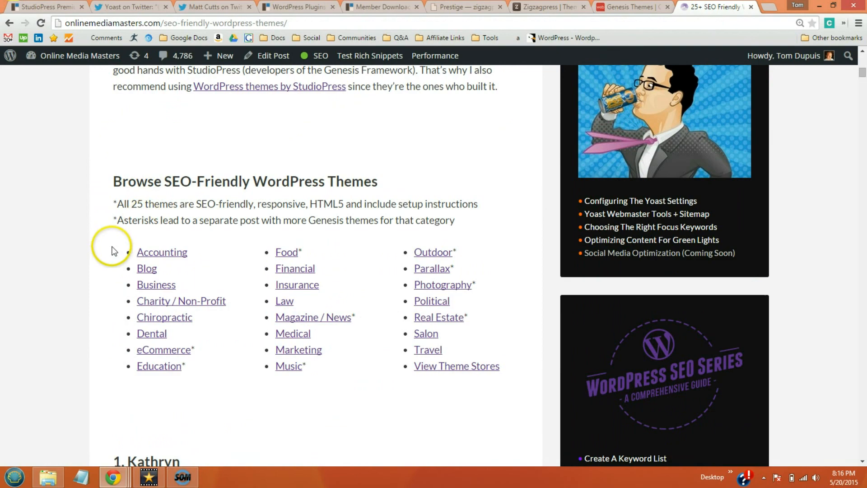
{"action": "scroll", "scroll_direction": "down", "scroll_amount": 3}
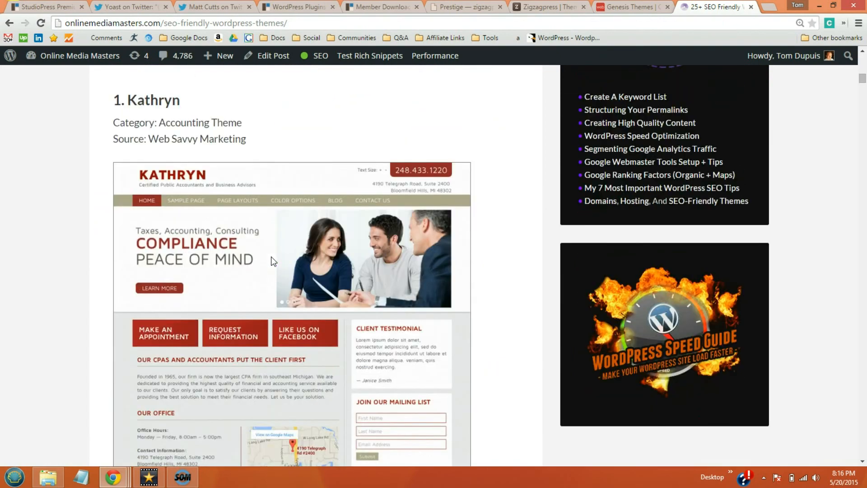
{"action": "scroll", "scroll_direction": "down", "scroll_amount": 3}
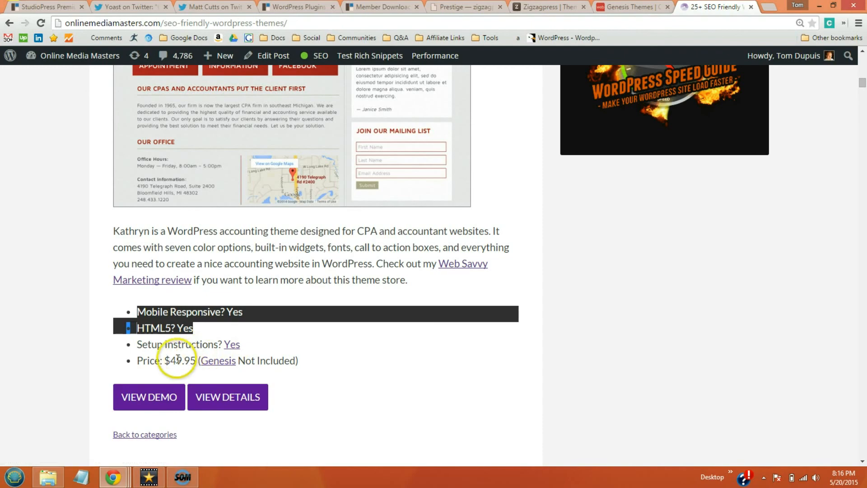
{"action": "left_click", "coordinate": [352, 322]}
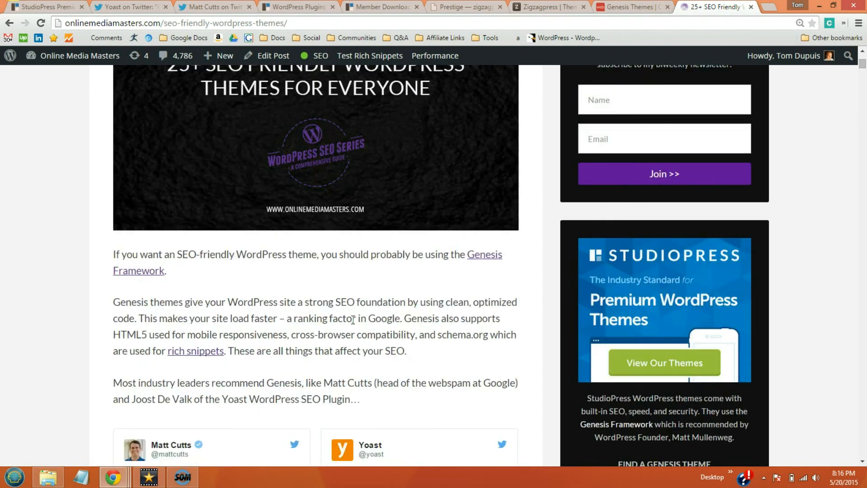
{"action": "scroll", "scroll_direction": "up", "scroll_amount": 3}
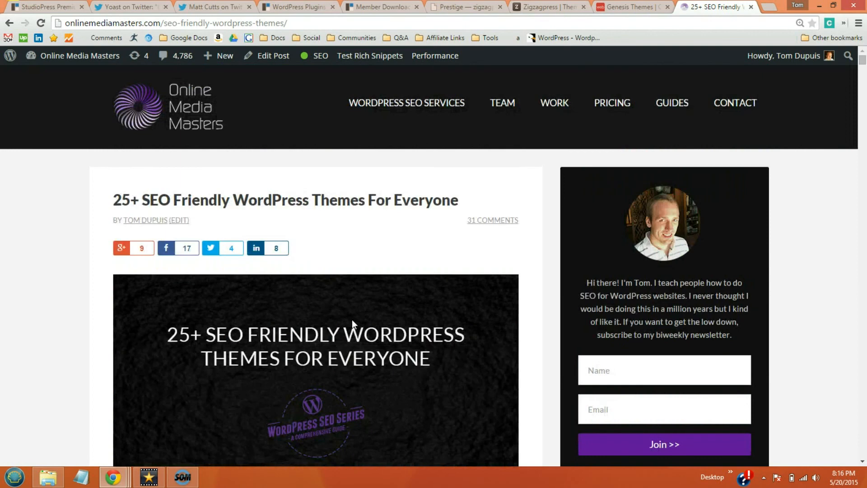